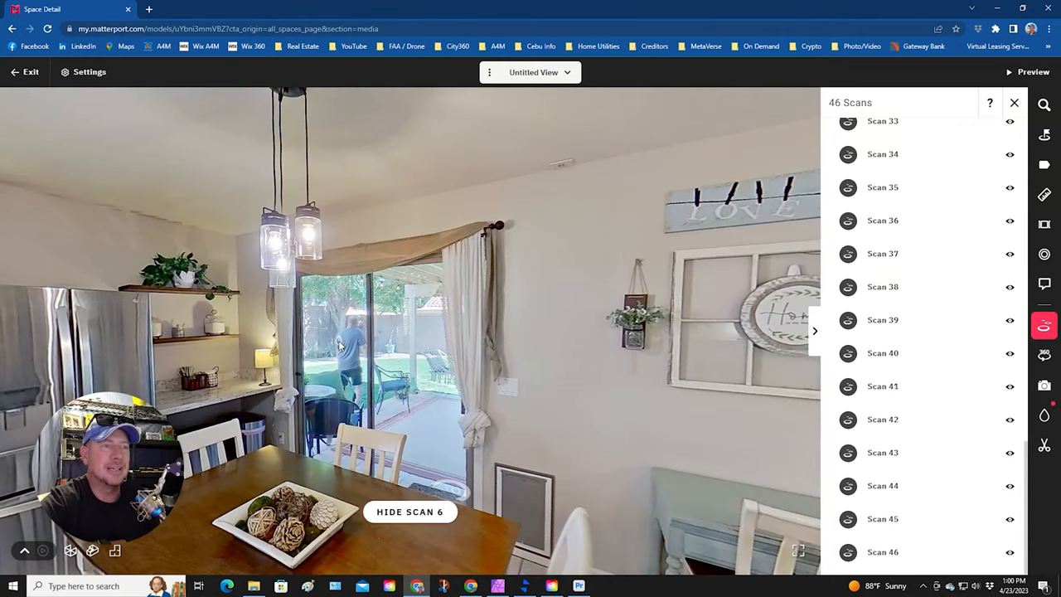
Capture a 360 snapshot of the kitchen and dining view from the Photos tool
{"action": "left_click", "coordinate": [1045, 414]}
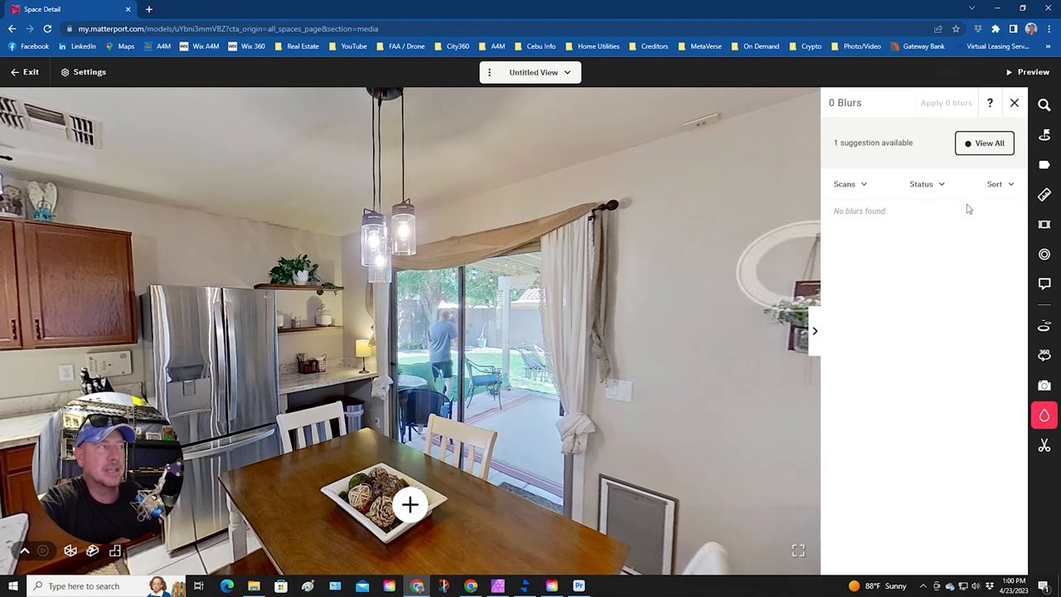
{"action": "mouse_move", "coordinate": [1044, 384]}
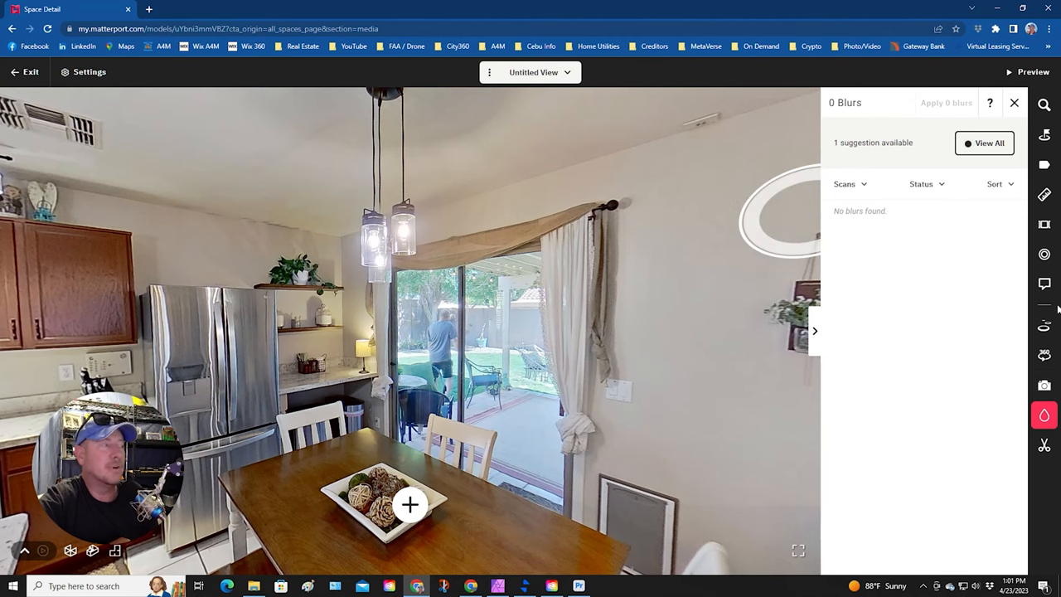
{"action": "left_click", "coordinate": [1044, 384]}
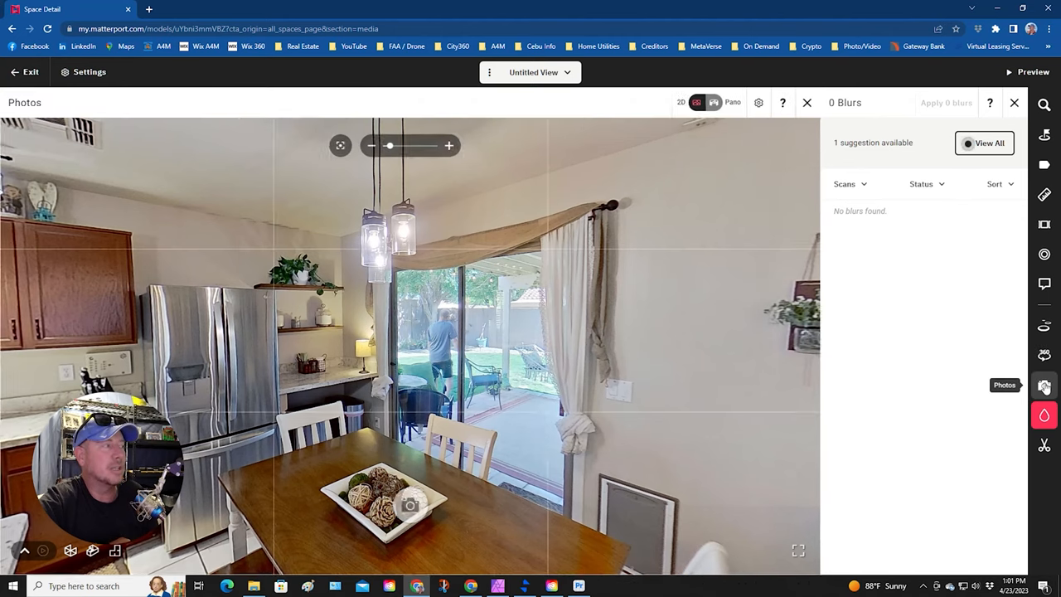
{"action": "left_click", "coordinate": [903, 103]}
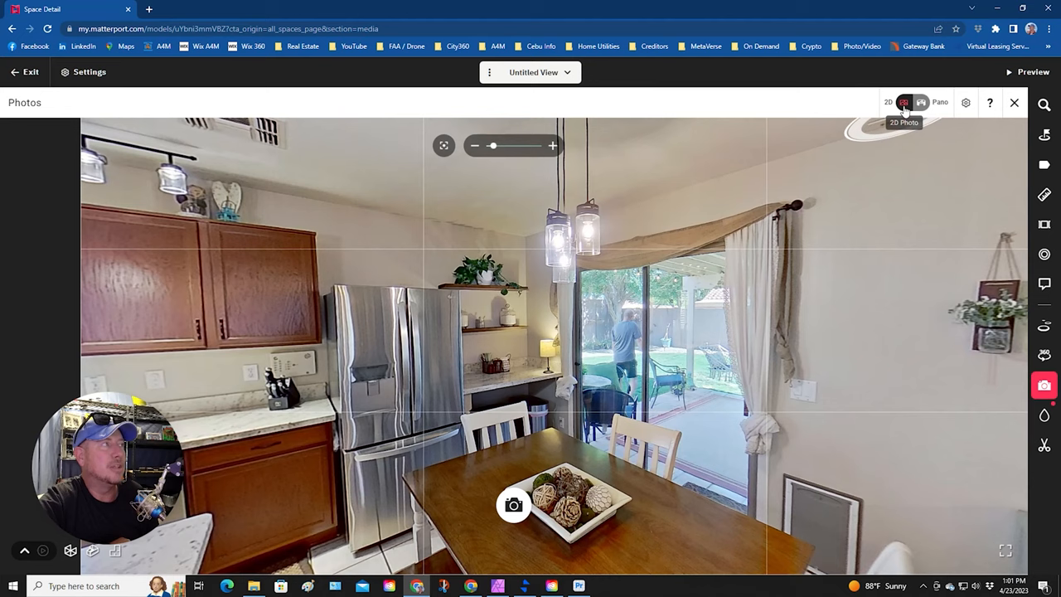
{"action": "mouse_move", "coordinate": [920, 103]}
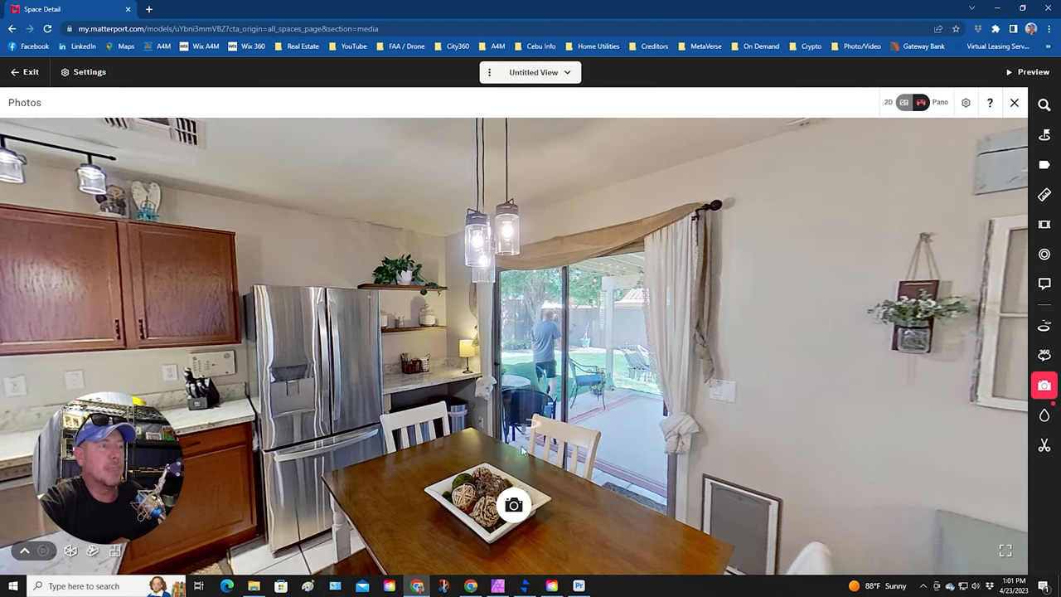
{"action": "left_click", "coordinate": [514, 504]}
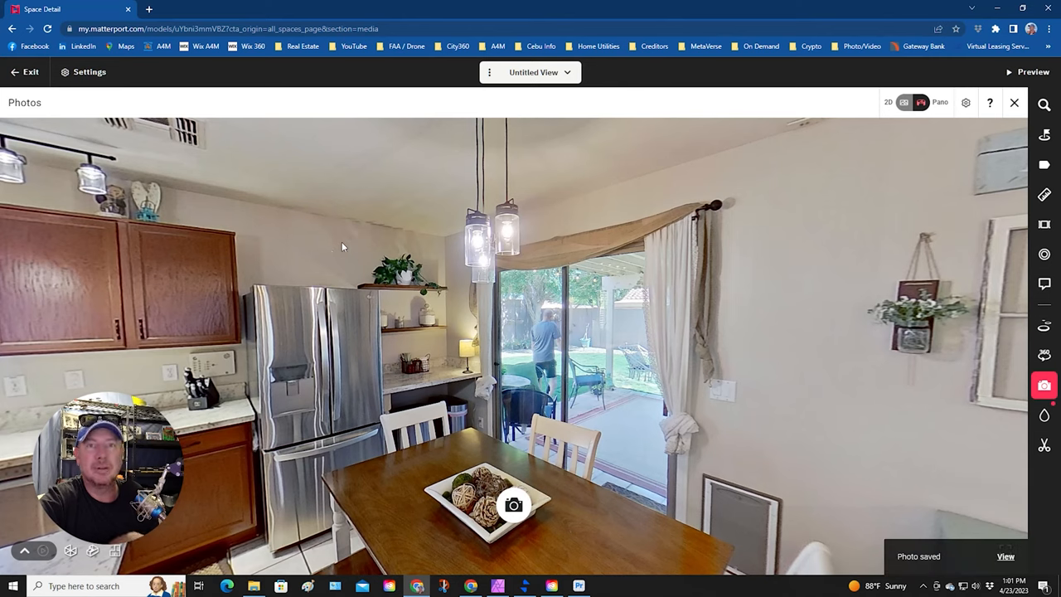
{"action": "mouse_move", "coordinate": [489, 343]}
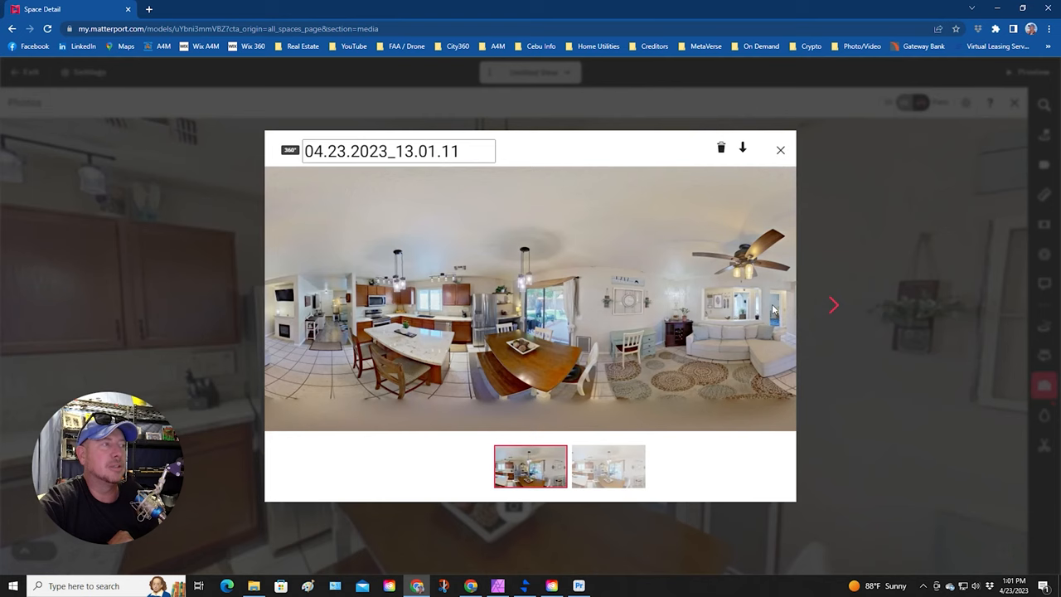
{"action": "mouse_move", "coordinate": [562, 308]}
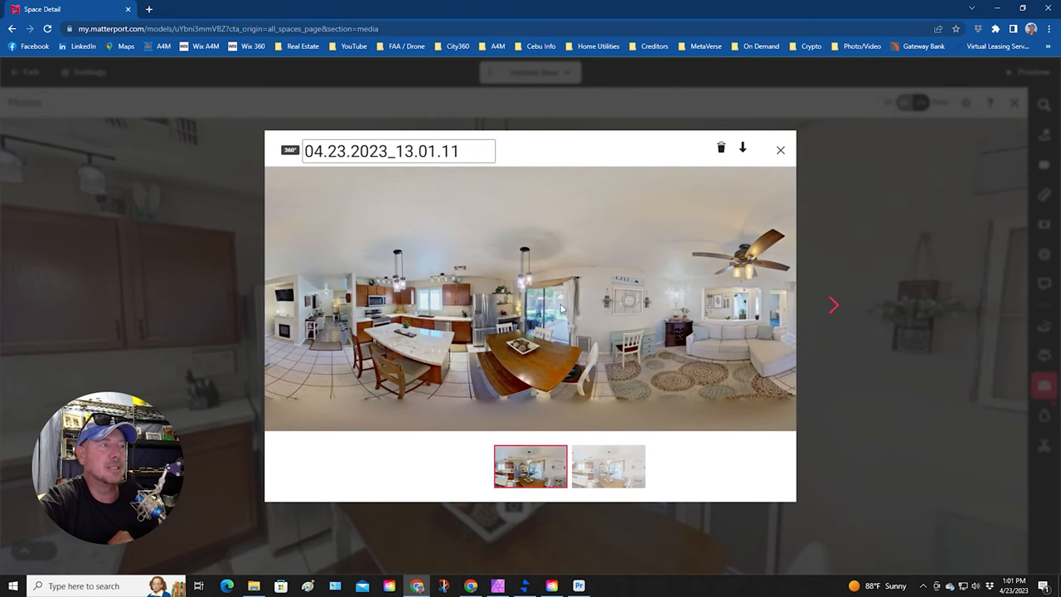
{"action": "mouse_move", "coordinate": [754, 172]}
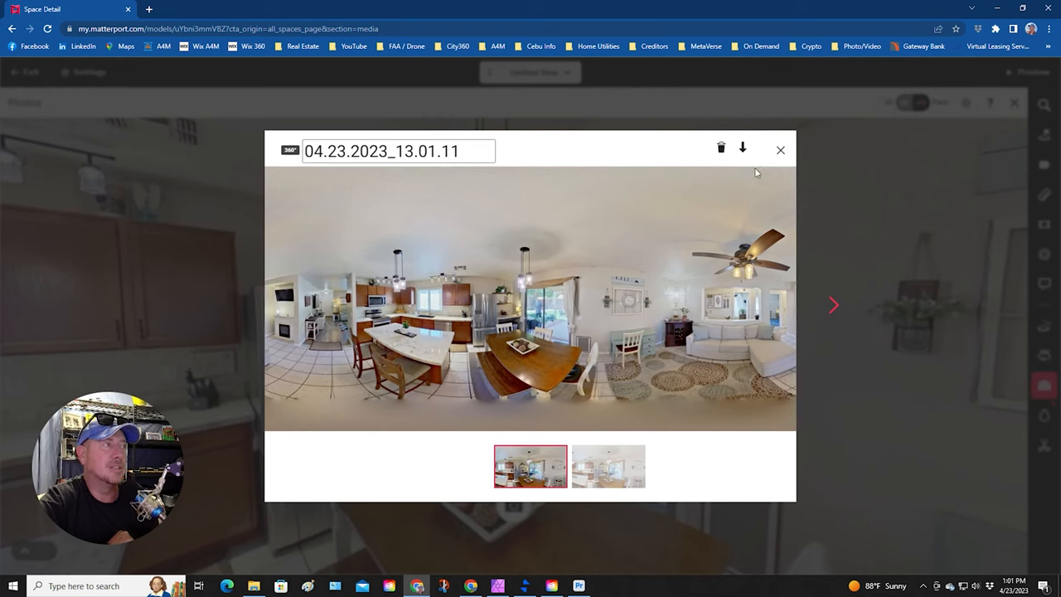
Download the 360 photo as a JPG into the Dropbox Matter Edit folder
{"action": "left_click", "coordinate": [743, 148]}
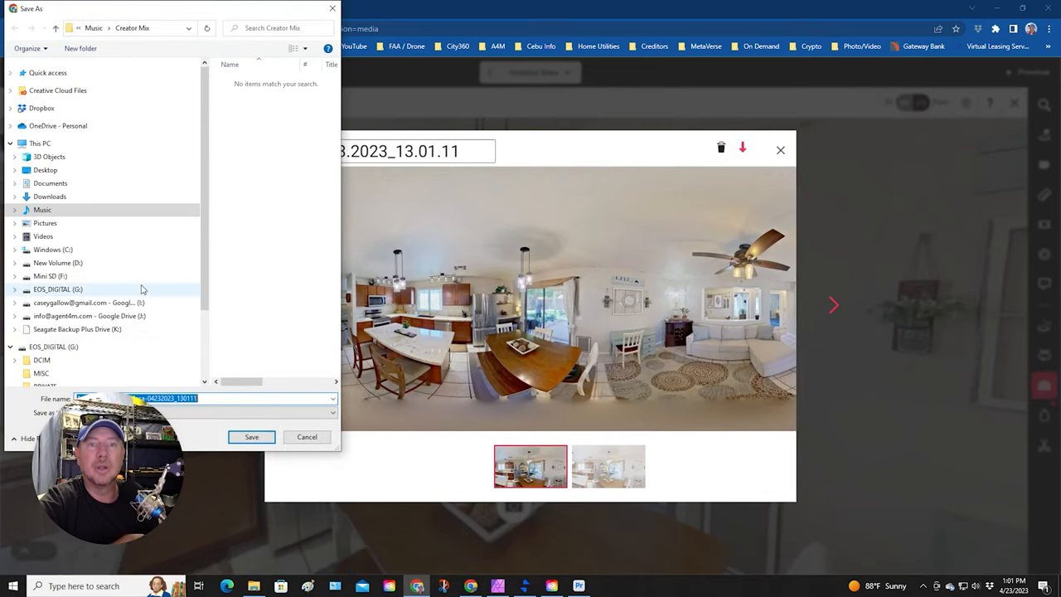
{"action": "mouse_move", "coordinate": [70, 182]}
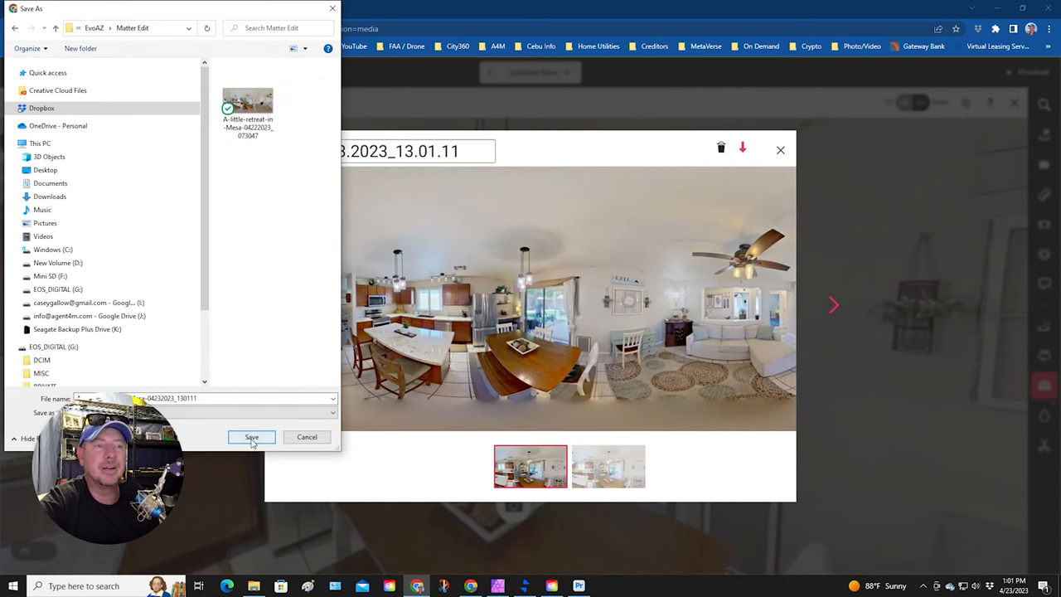
{"action": "left_click", "coordinate": [252, 438]}
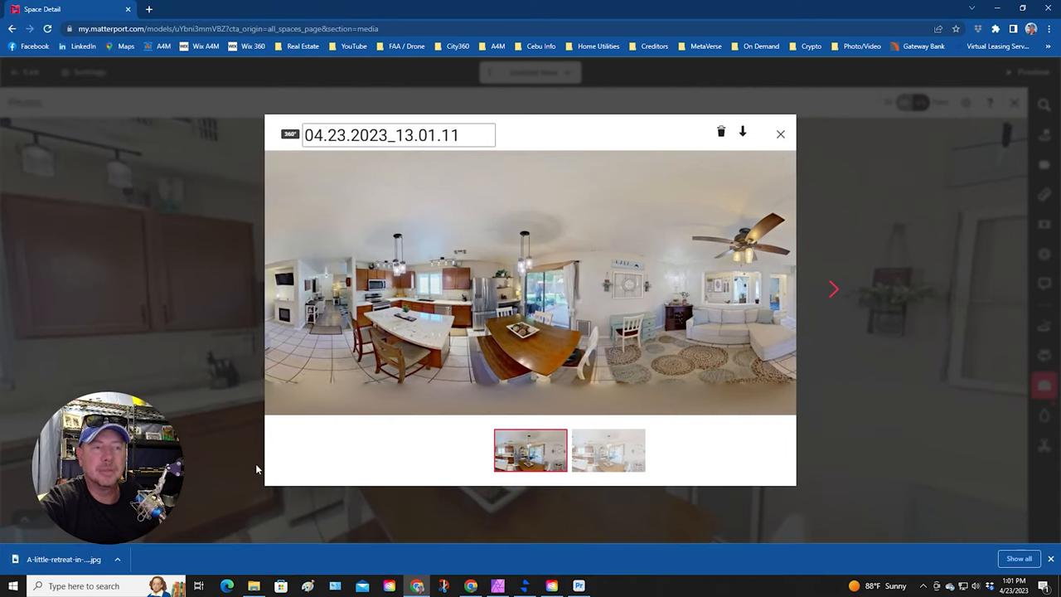
{"action": "mouse_move", "coordinate": [547, 208]}
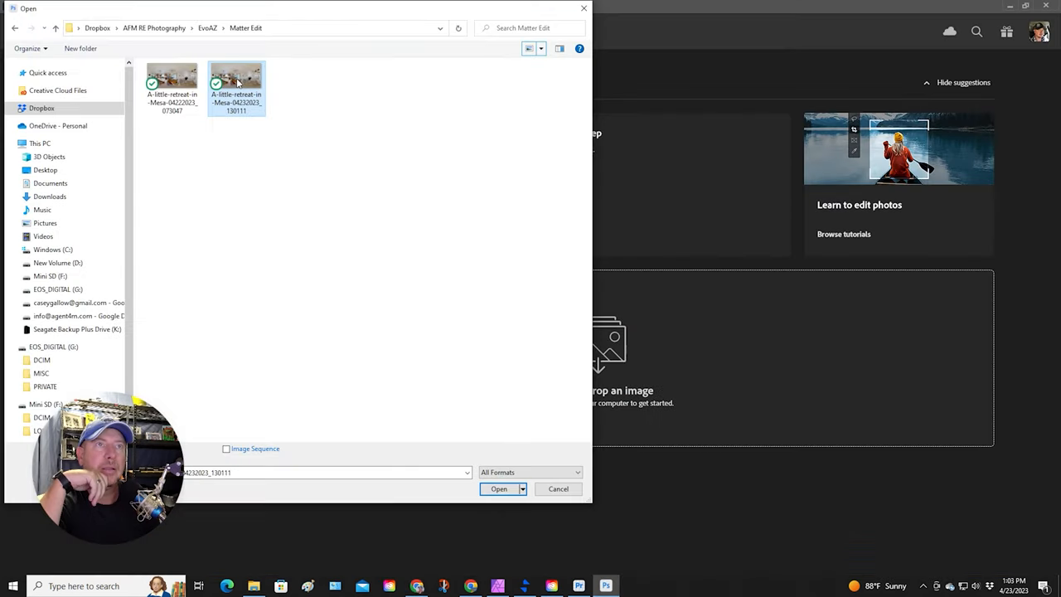
Load the newest panorama JPG from the Matter Edit folder
{"action": "left_click", "coordinate": [557, 487]}
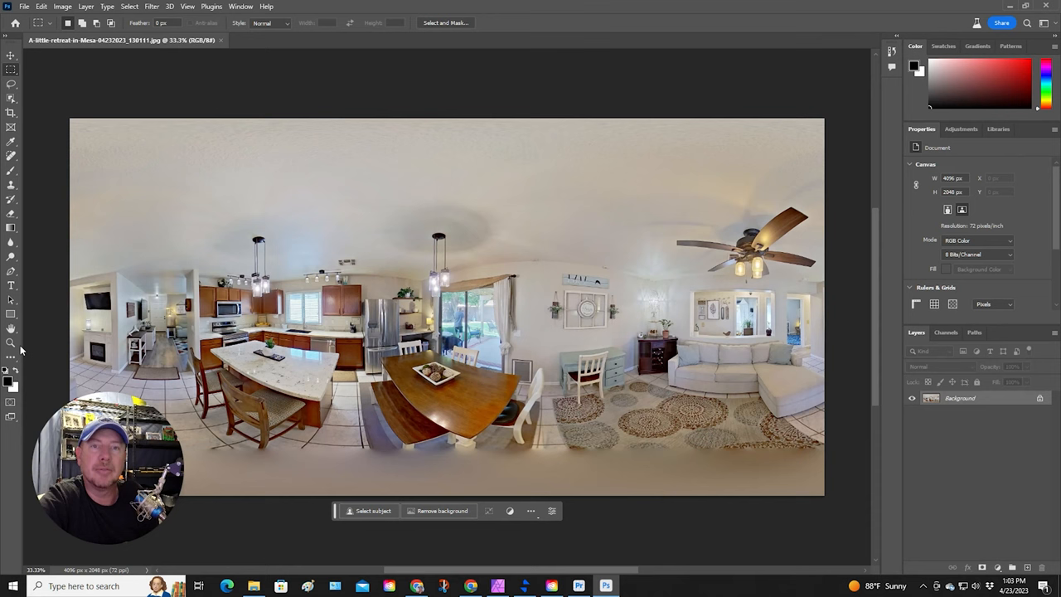
Zoom to full size and brush out the person outside the patio door with the Remove tool
{"action": "left_click", "coordinate": [10, 342]}
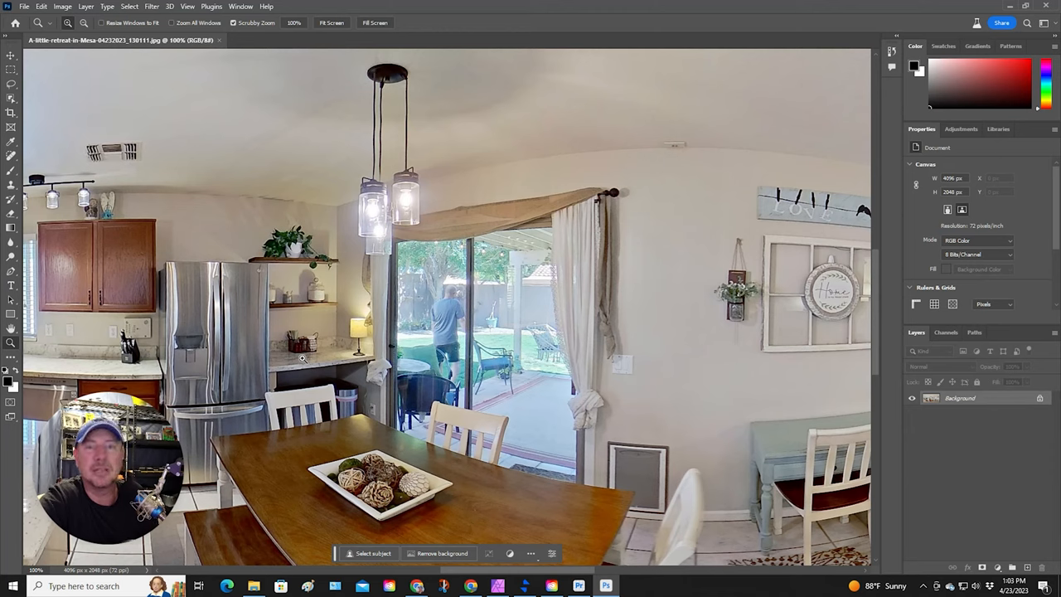
{"action": "mouse_move", "coordinate": [46, 311]}
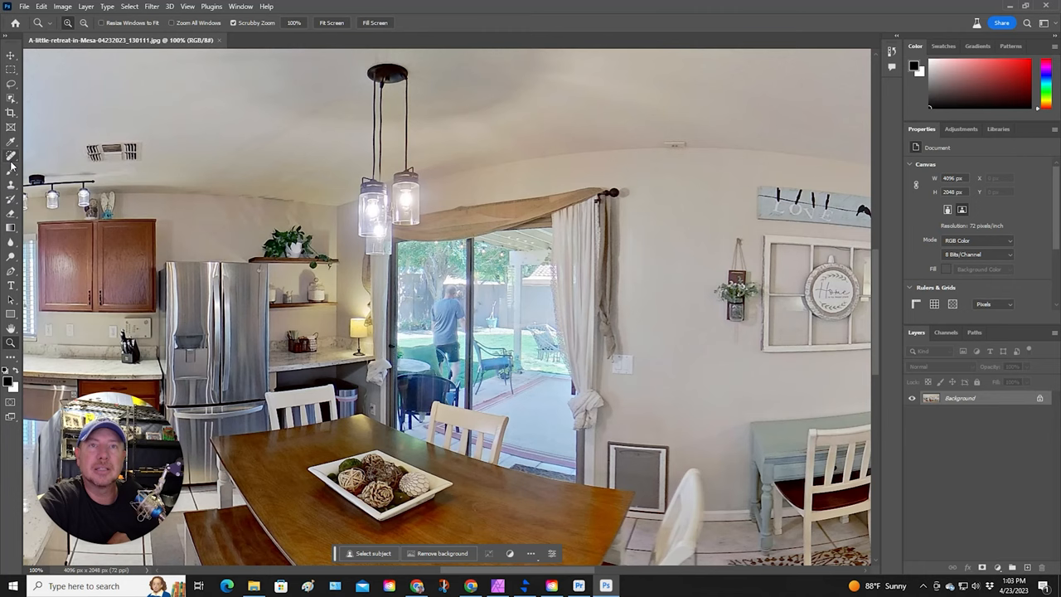
{"action": "left_click", "coordinate": [10, 156]}
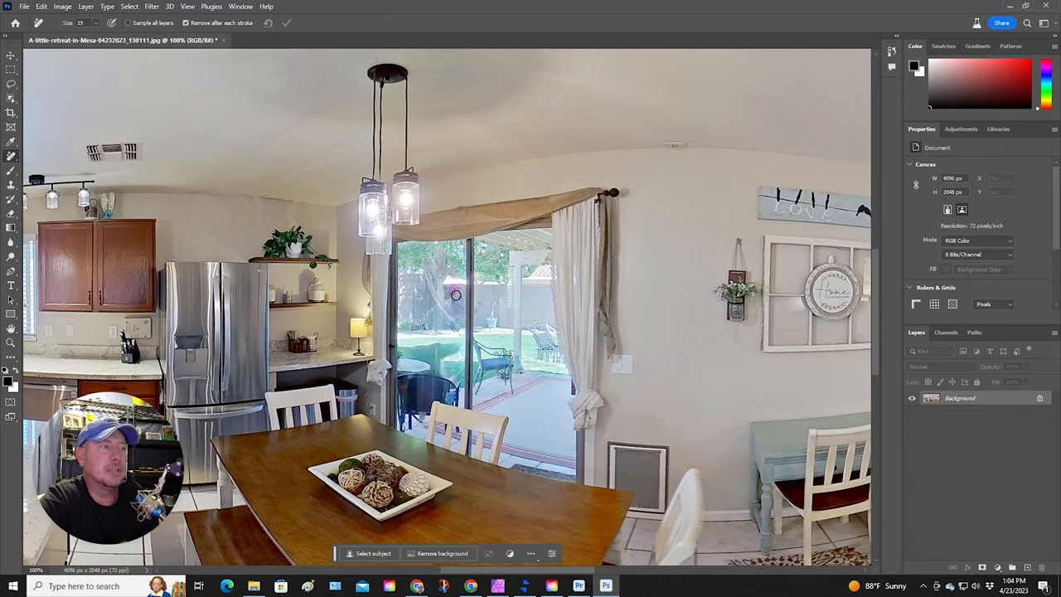
{"action": "mouse_move", "coordinate": [458, 342]}
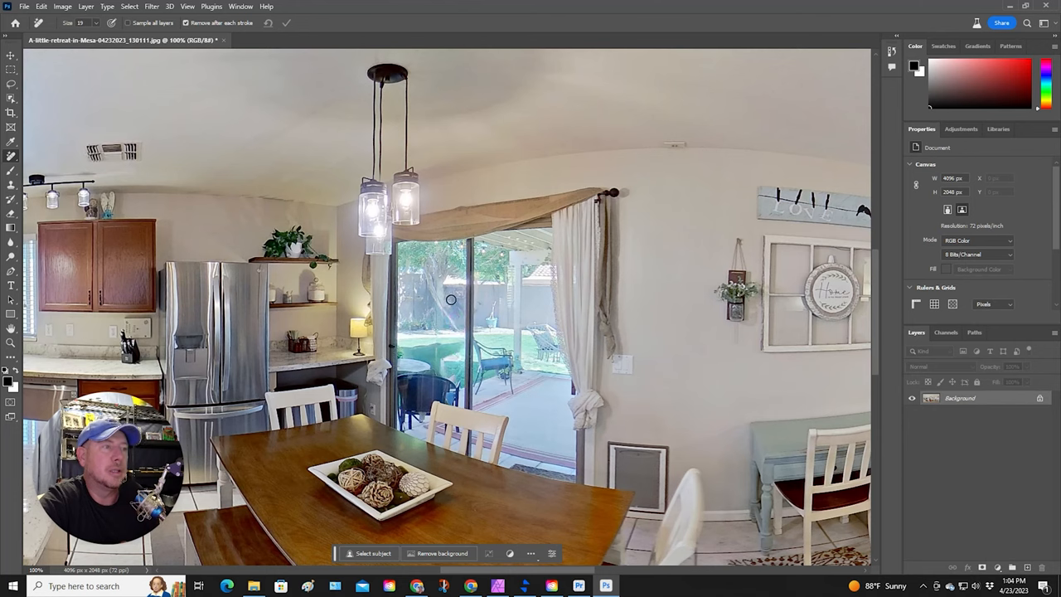
{"action": "left_click_drag", "start_coordinate": [451, 299], "coordinate": [434, 354]}
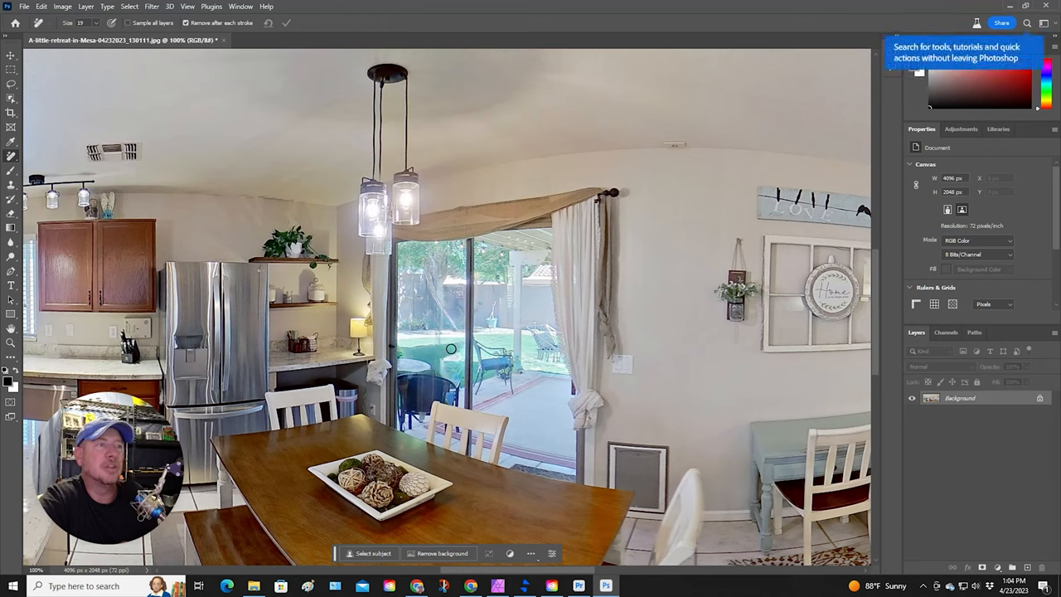
{"action": "mouse_move", "coordinate": [446, 295]}
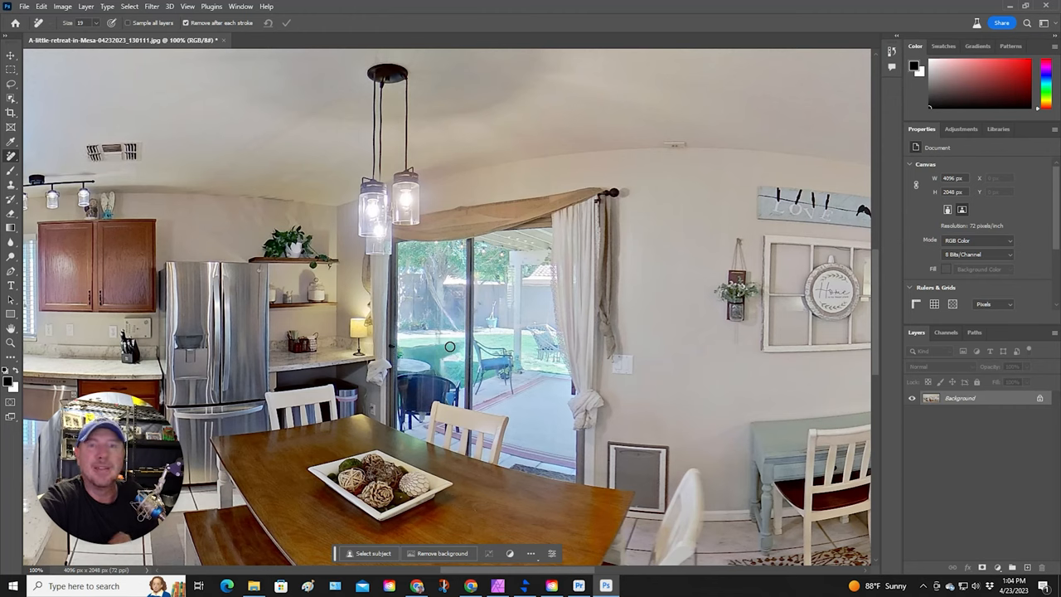
Save the cleaned panorama as a JPEG with quality set to High
{"action": "left_click", "coordinate": [24, 7]}
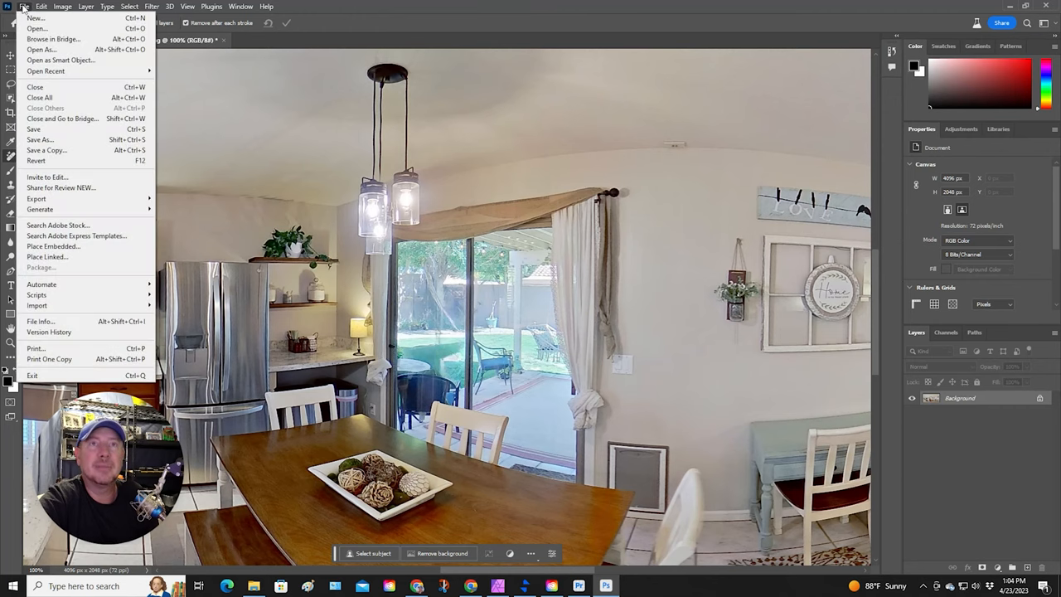
{"action": "left_click", "coordinate": [40, 140]}
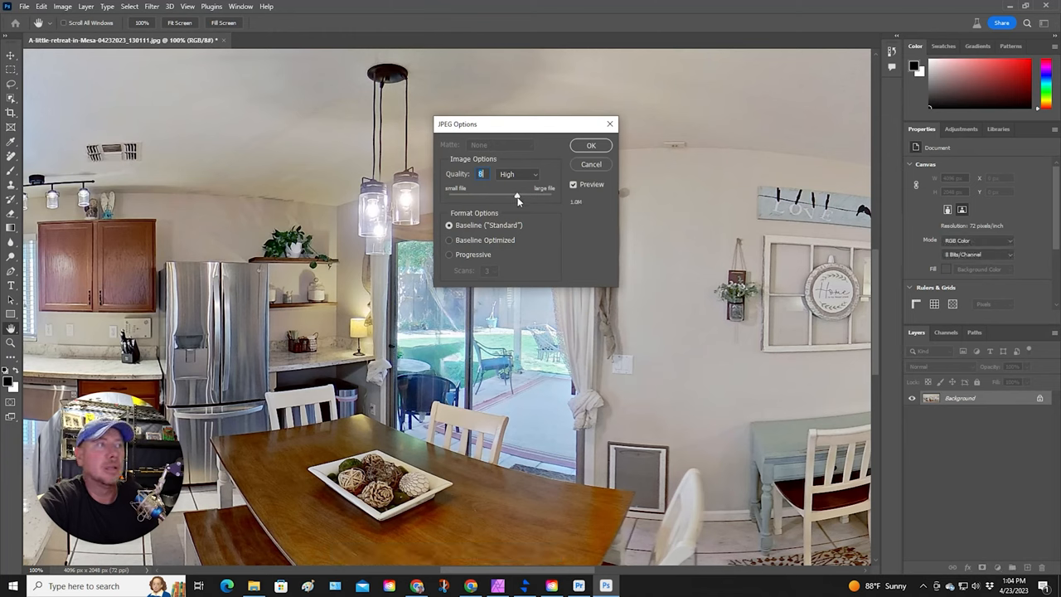
{"action": "left_click", "coordinate": [590, 146]}
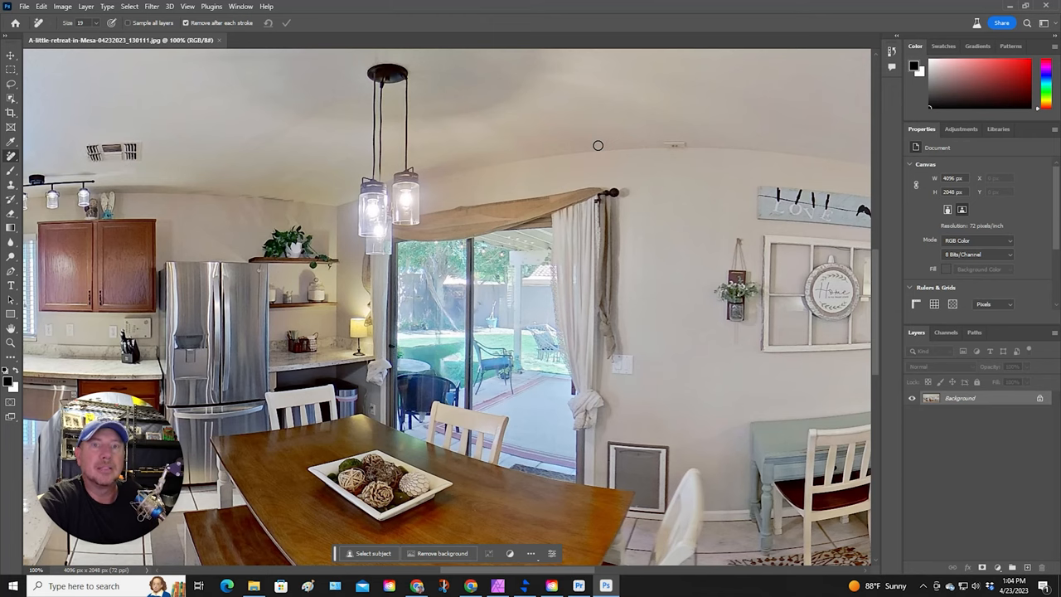
{"action": "mouse_move", "coordinate": [558, 159]}
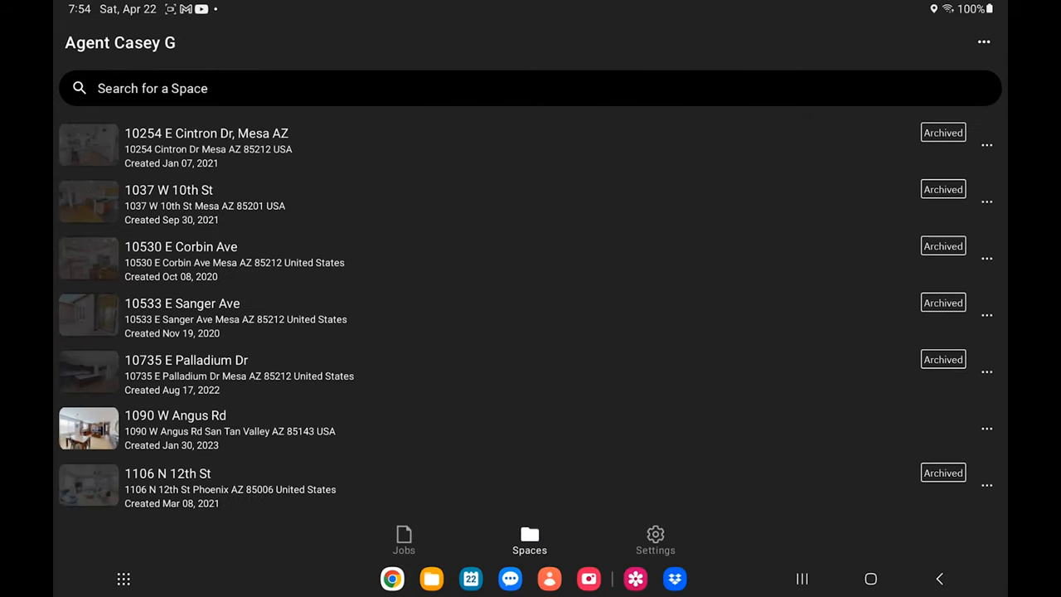
{"action": "scroll", "scroll_direction": "down", "scroll_amount": 3}
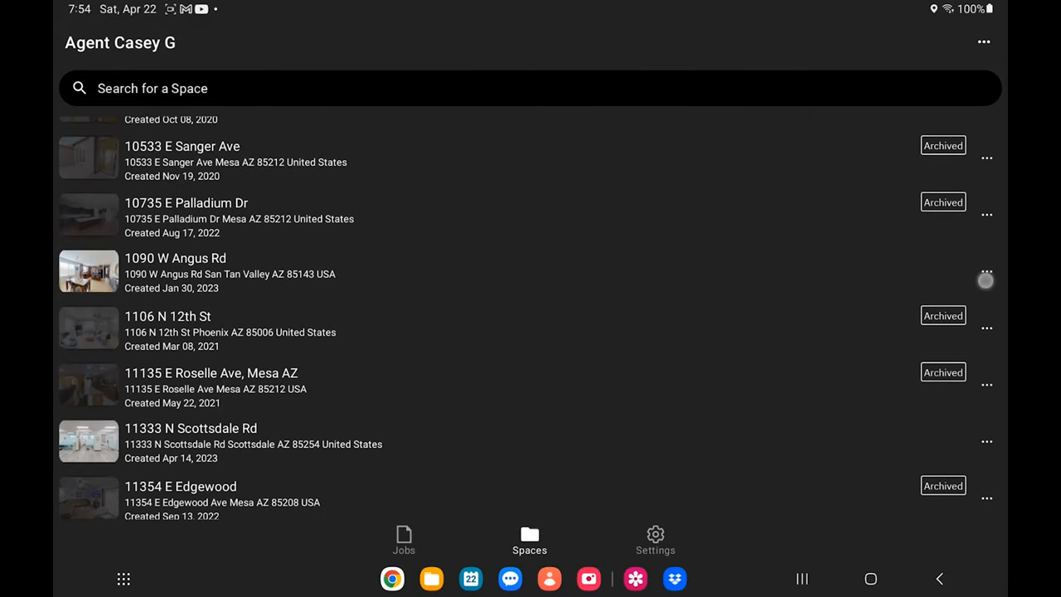
{"action": "left_click", "coordinate": [985, 279]}
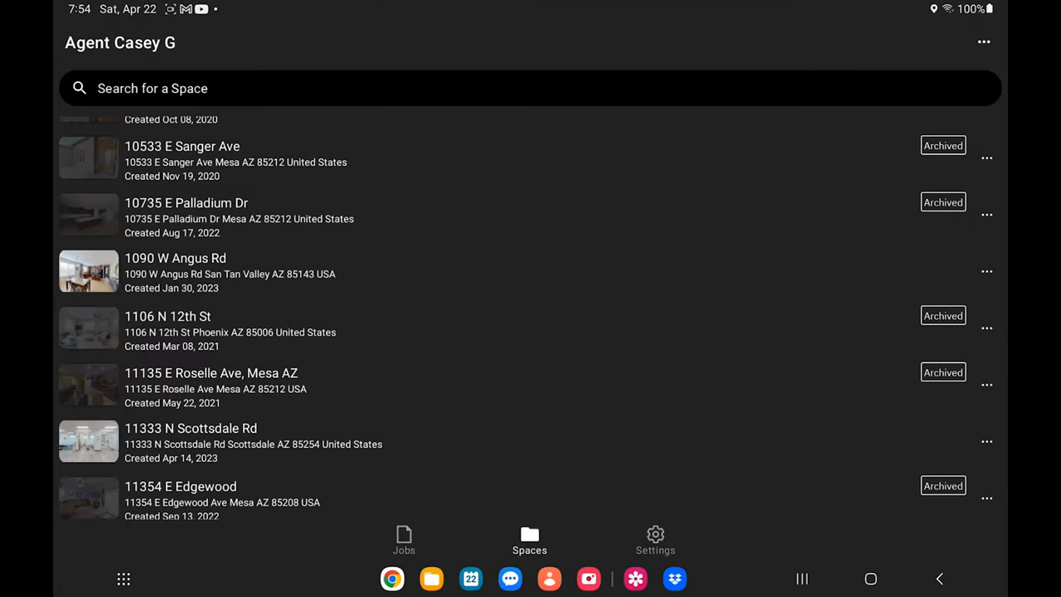
{"action": "left_click", "coordinate": [404, 538]}
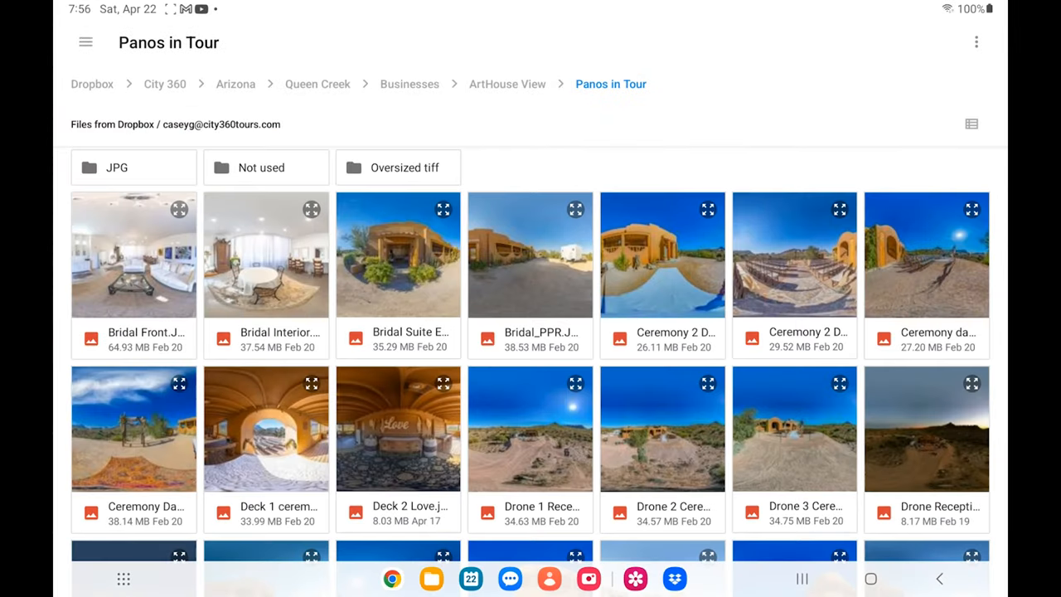
Navigate Dropbox to AFM RE Photography > EvoAZ and its subfolder to pick the panorama
{"action": "left_click", "coordinate": [93, 83]}
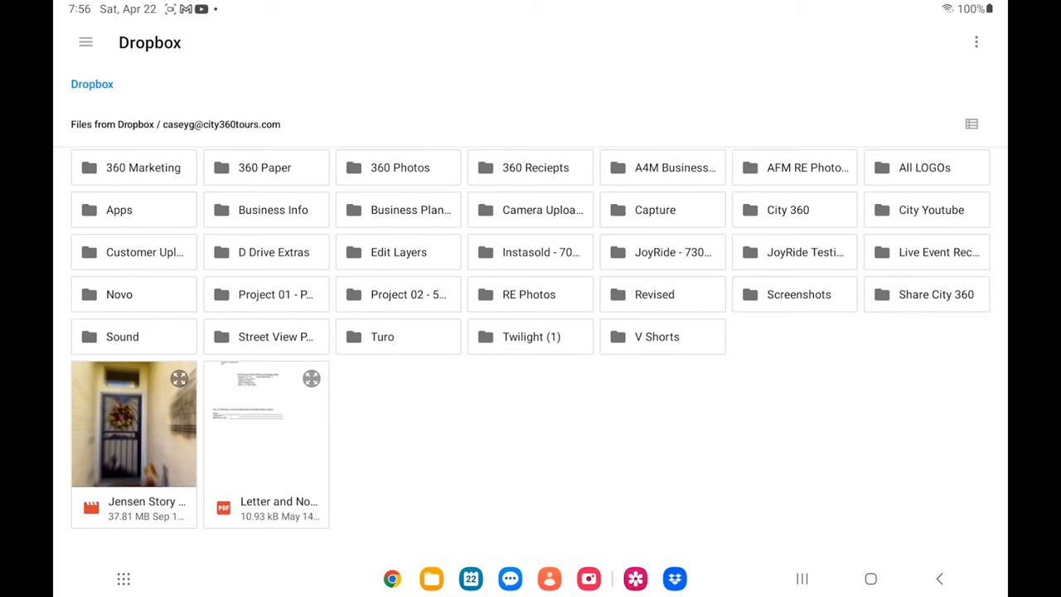
{"action": "left_click", "coordinate": [794, 168]}
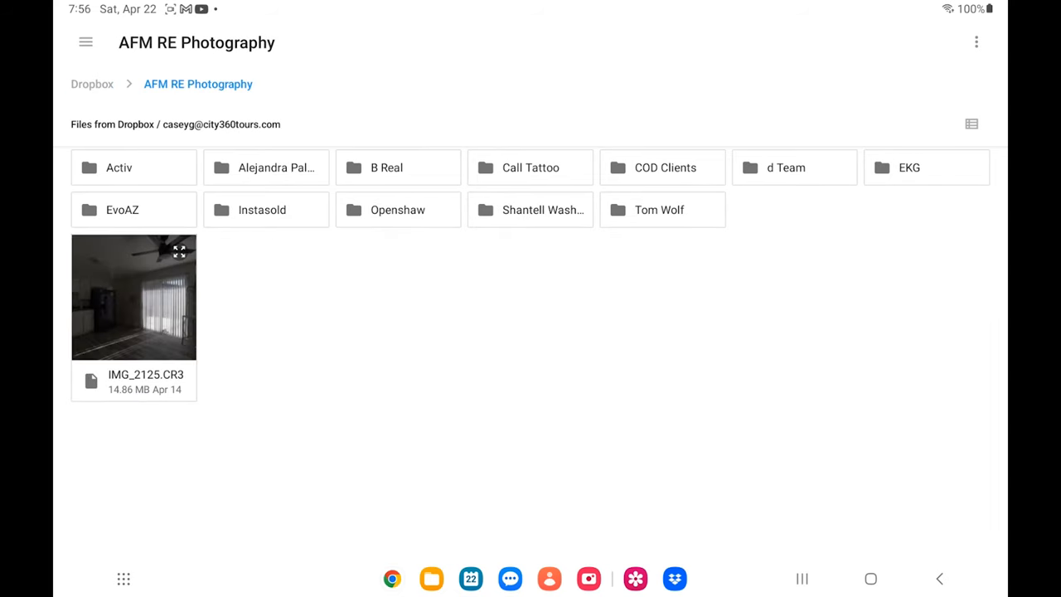
{"action": "left_click", "coordinate": [122, 209]}
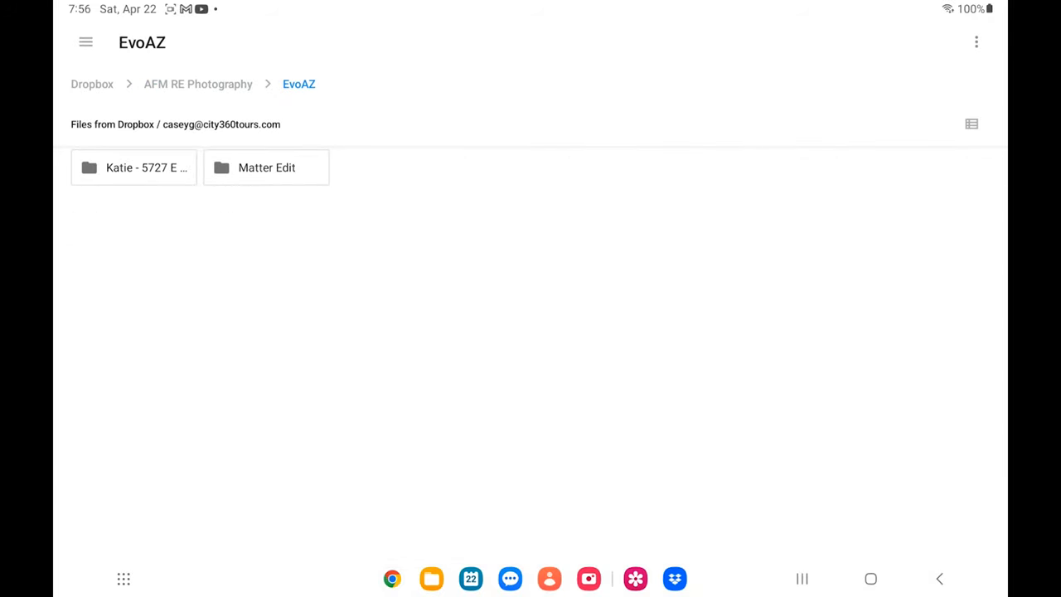
{"action": "left_click", "coordinate": [266, 165]}
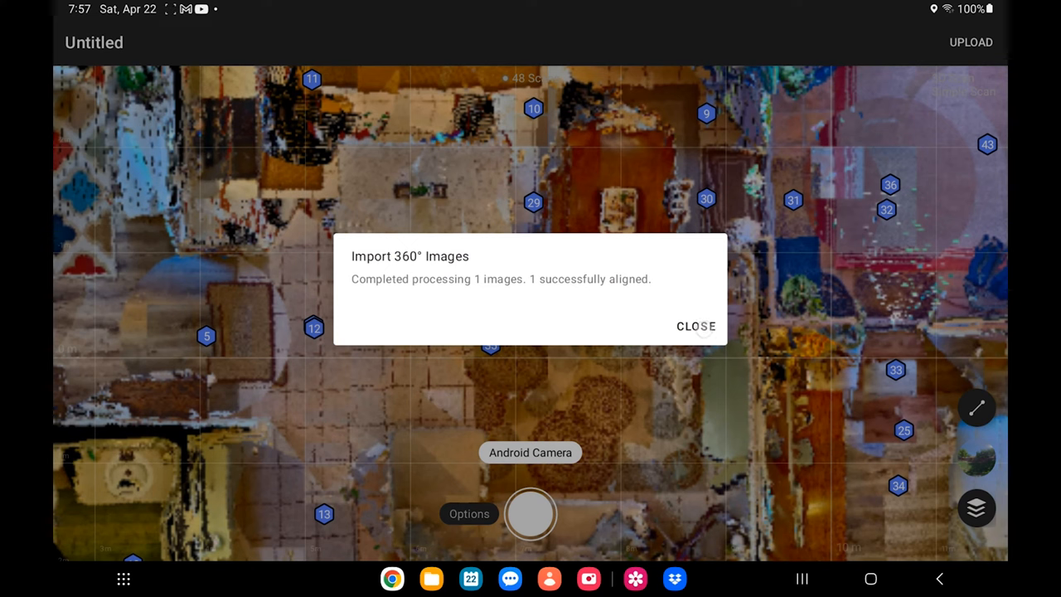
Dismiss the Import 360° Images success notice
{"action": "left_click", "coordinate": [696, 325]}
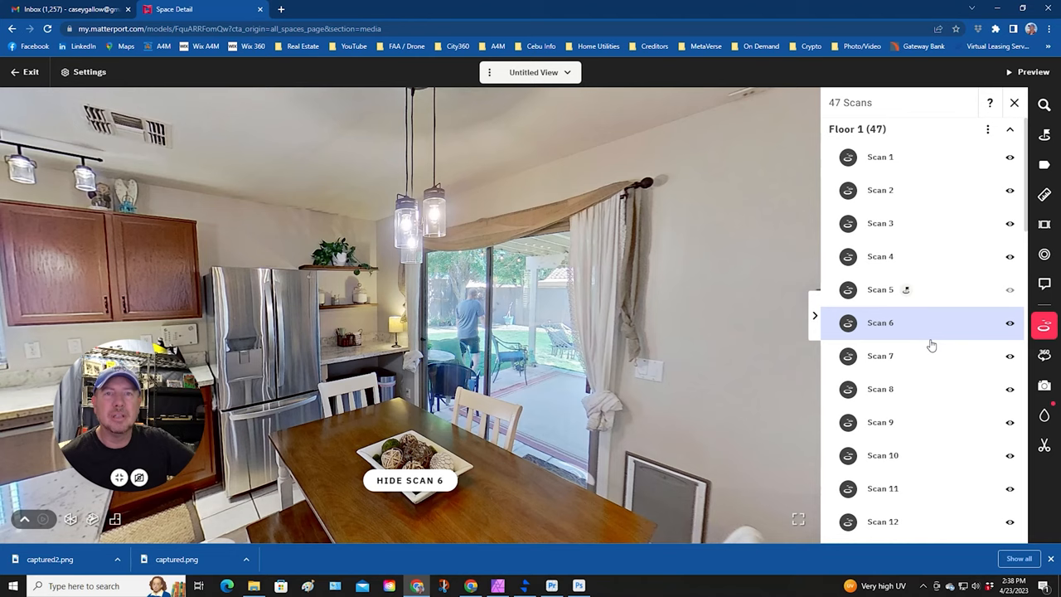
{"action": "scroll", "scroll_direction": "down", "scroll_amount": 3}
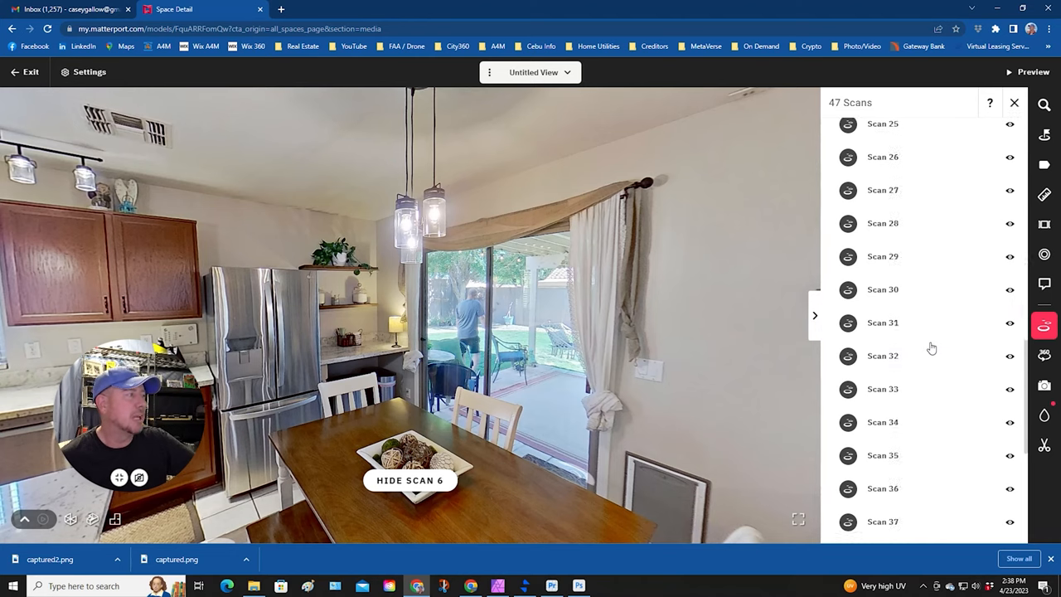
{"action": "scroll", "scroll_direction": "down", "scroll_amount": 3}
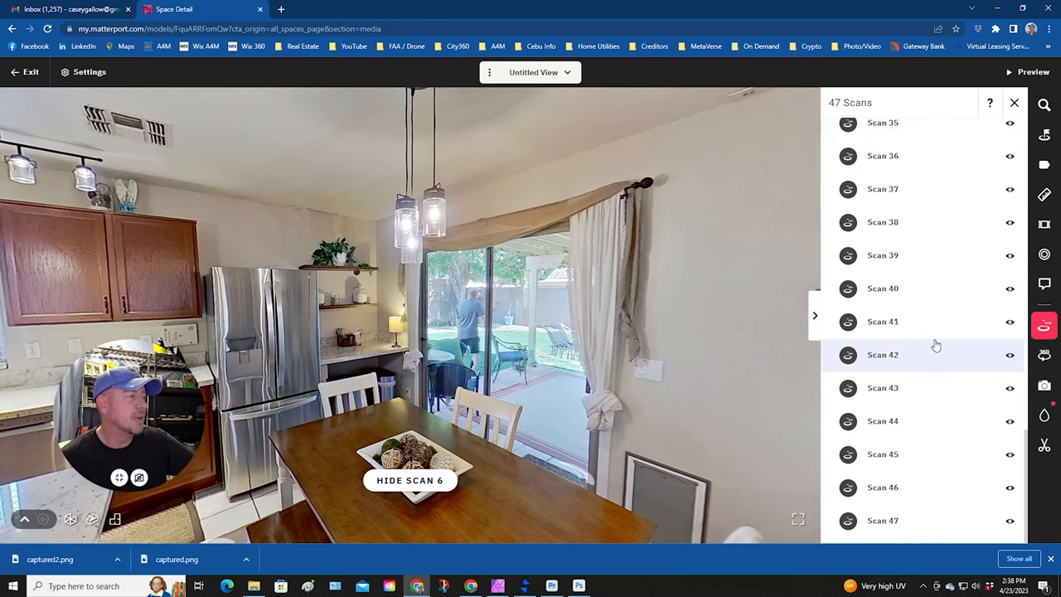
{"action": "left_click", "coordinate": [882, 520]}
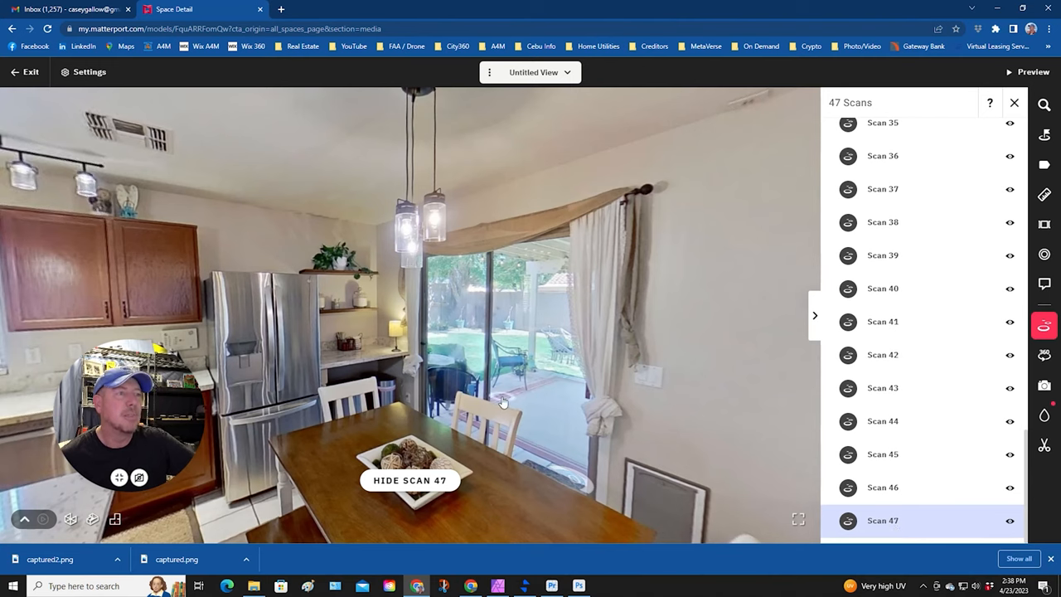
{"action": "mouse_move", "coordinate": [654, 351]}
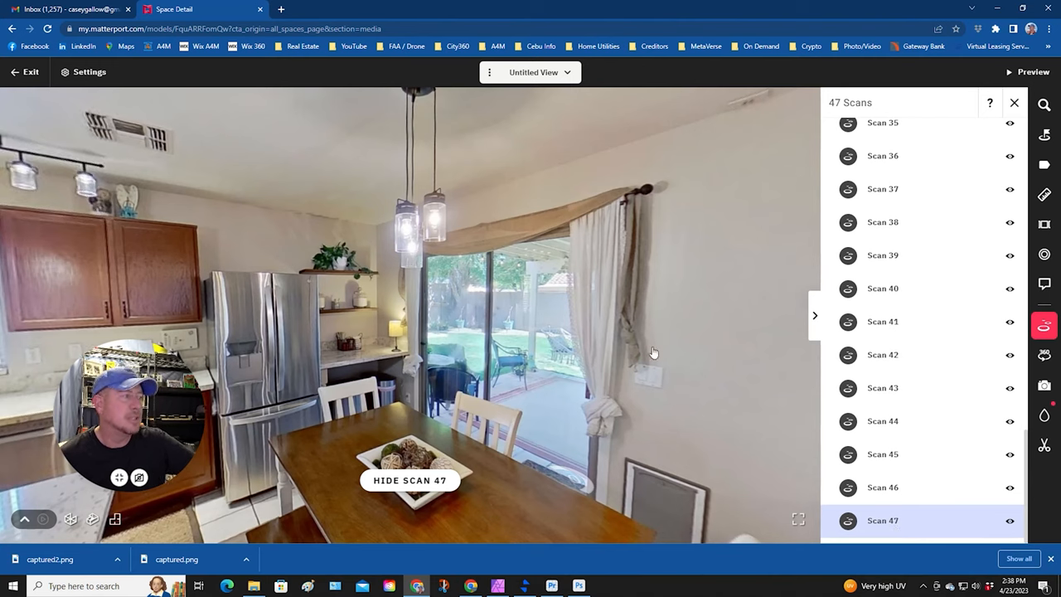
{"action": "scroll", "scroll_direction": "up", "scroll_amount": 3}
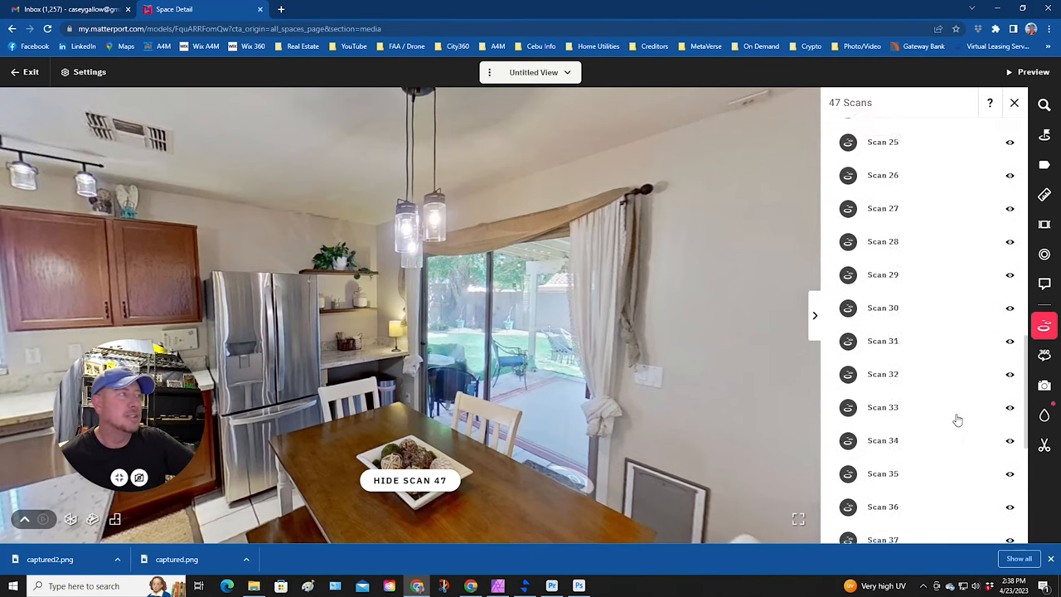
{"action": "scroll", "scroll_direction": "up", "scroll_amount": 3}
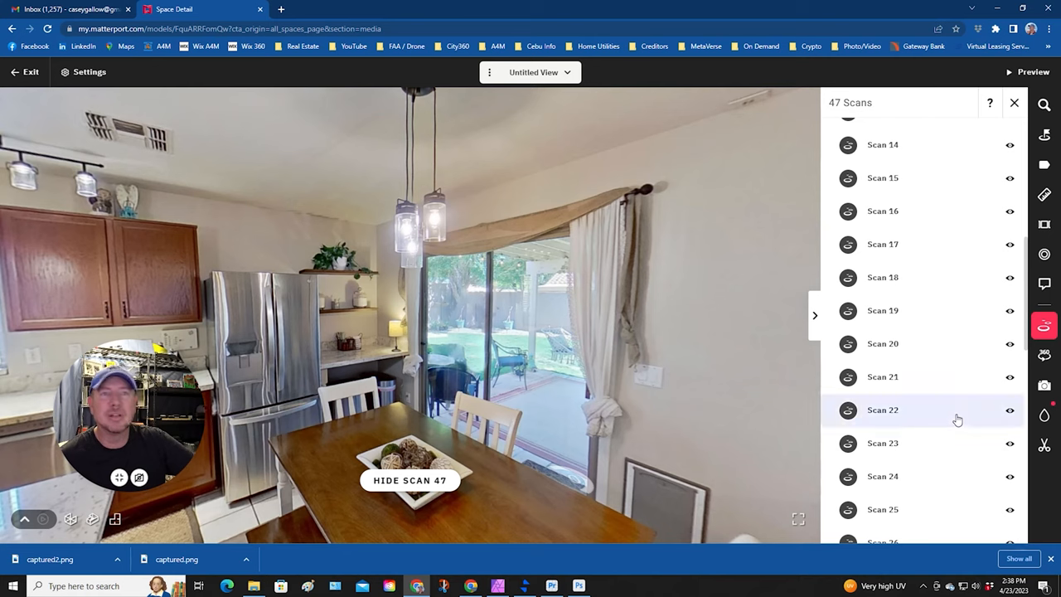
{"action": "scroll", "scroll_direction": "up", "scroll_amount": 3}
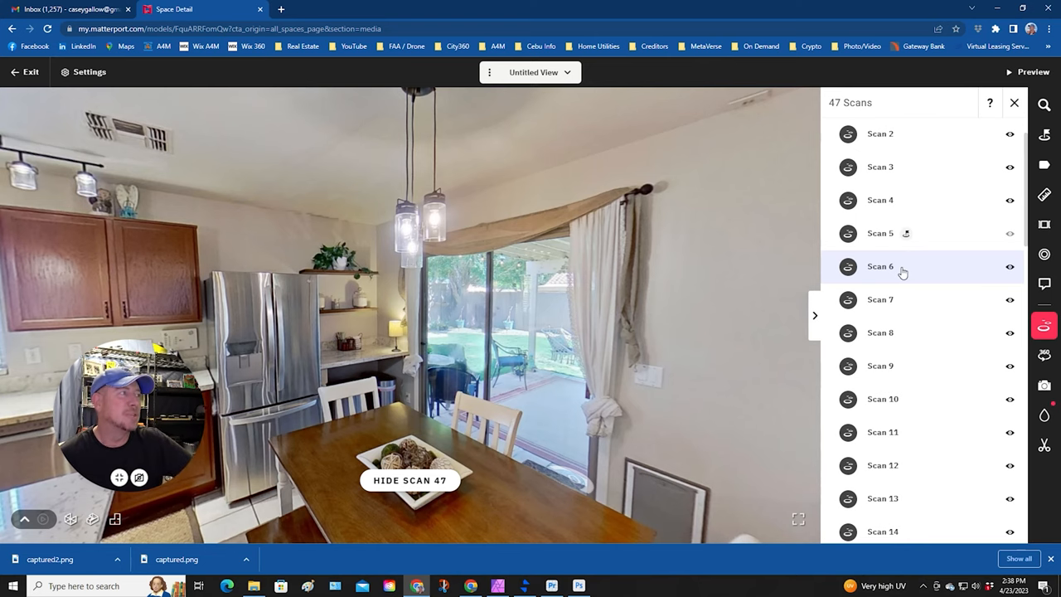
{"action": "left_click", "coordinate": [881, 266]}
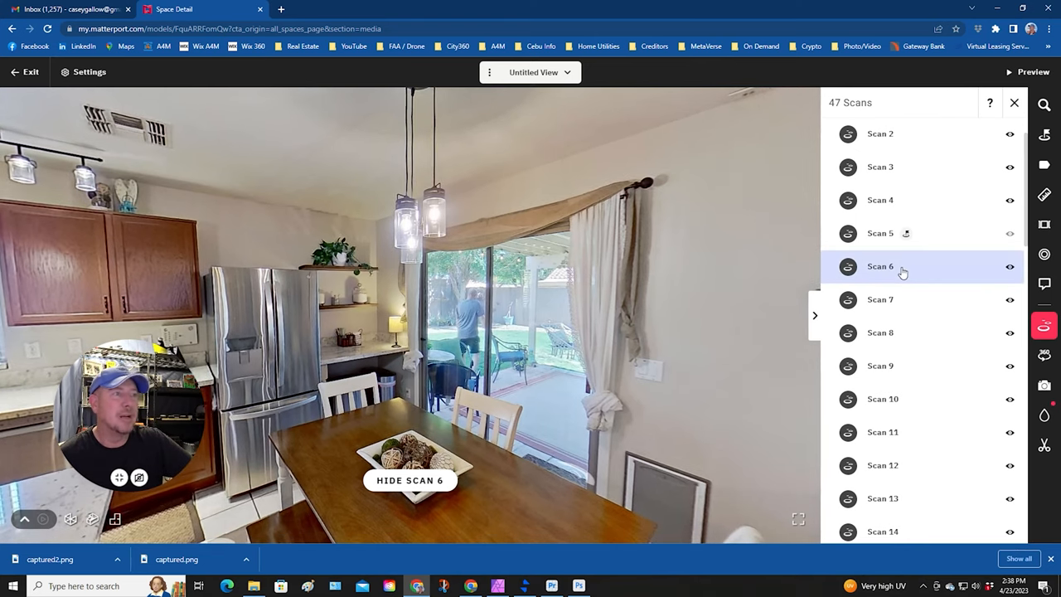
Preview Scan 47, then hide Scan 6 from the tour with its eye icon
{"action": "scroll", "scroll_direction": "down", "scroll_amount": 3}
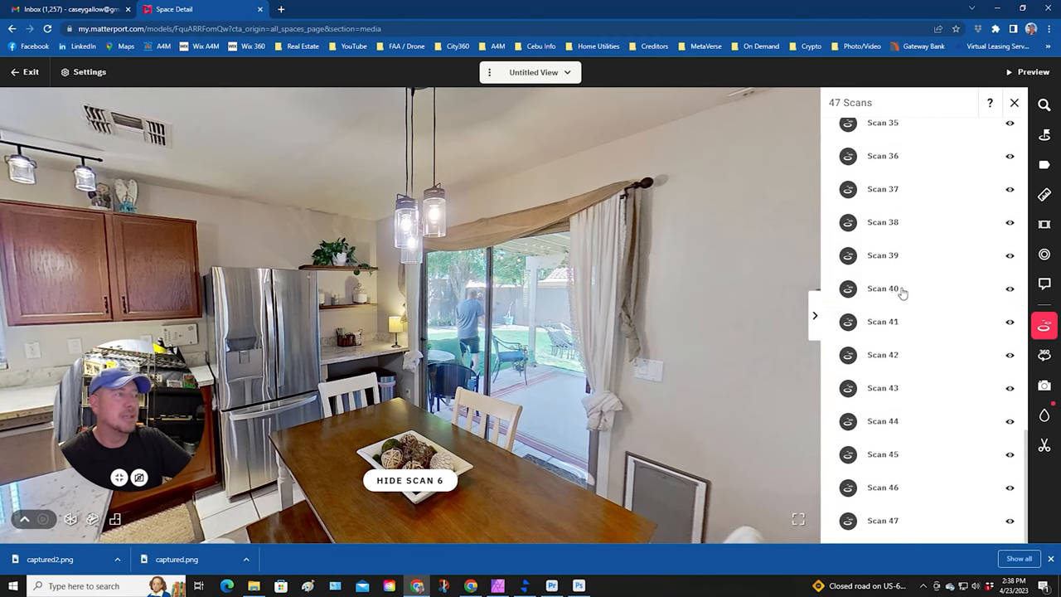
{"action": "left_click", "coordinate": [882, 521]}
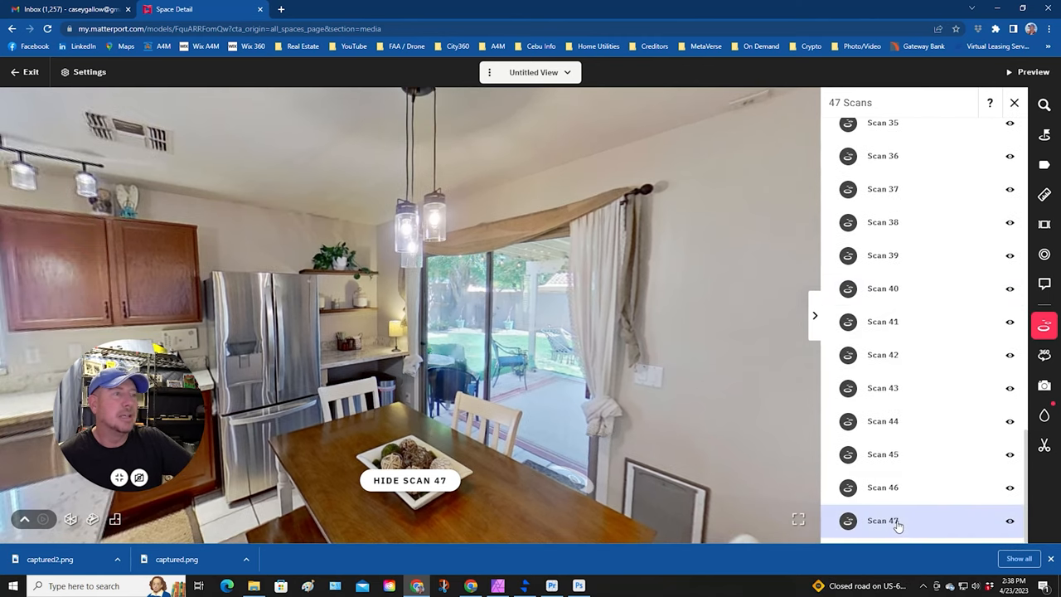
{"action": "scroll", "scroll_direction": "up", "scroll_amount": 3}
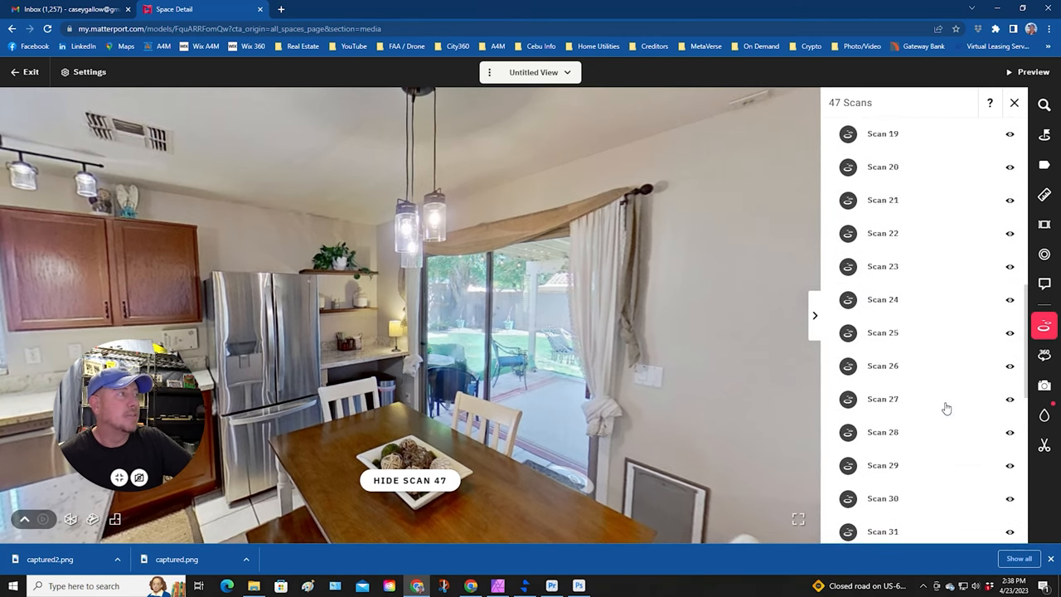
{"action": "scroll", "scroll_direction": "up", "scroll_amount": 3}
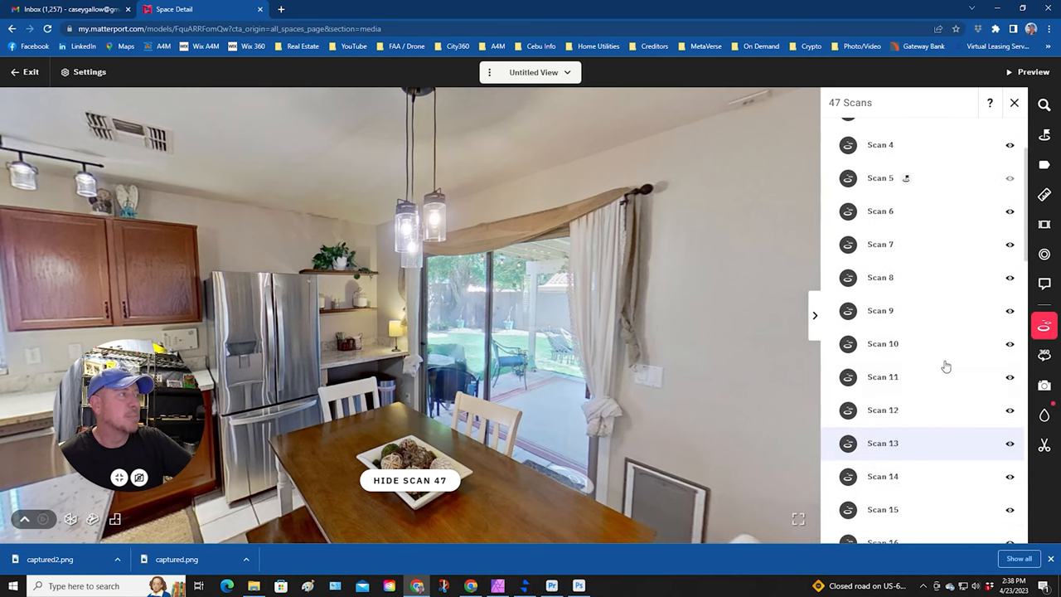
{"action": "left_click", "coordinate": [1010, 210]}
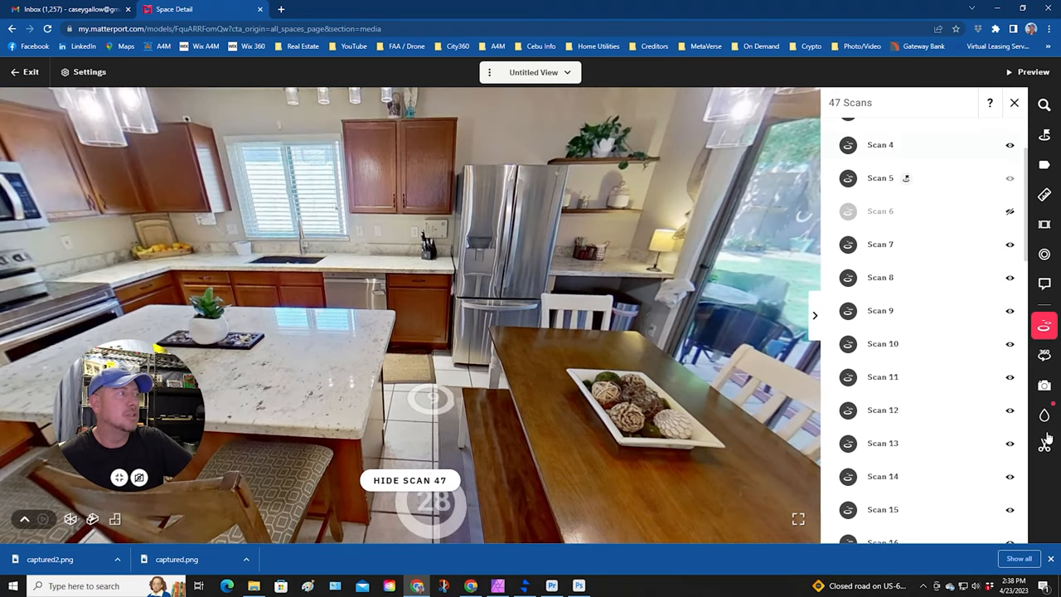
{"action": "left_click", "coordinate": [1045, 444]}
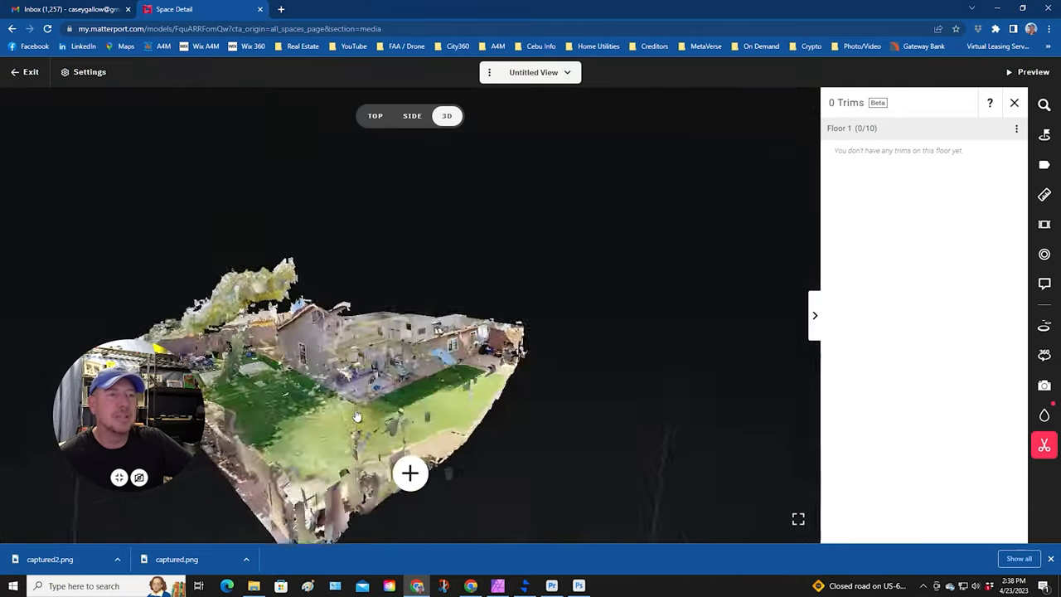
Tilt the dollhouse to a top view and add a new trim box, selected for editing
{"action": "left_click_drag", "start_coordinate": [357, 414], "coordinate": [654, 411]}
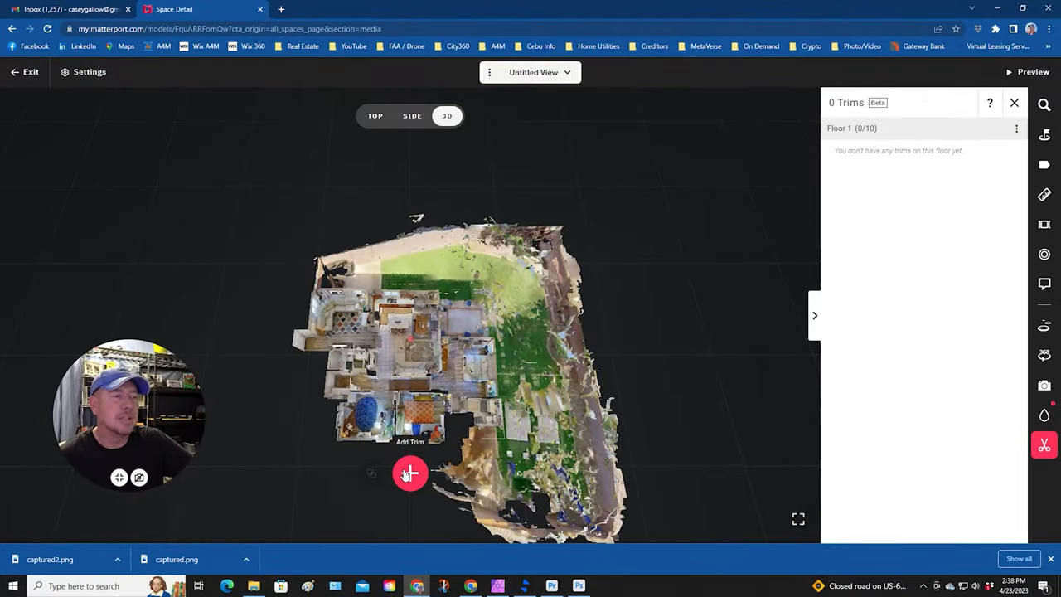
{"action": "left_click", "coordinate": [411, 474]}
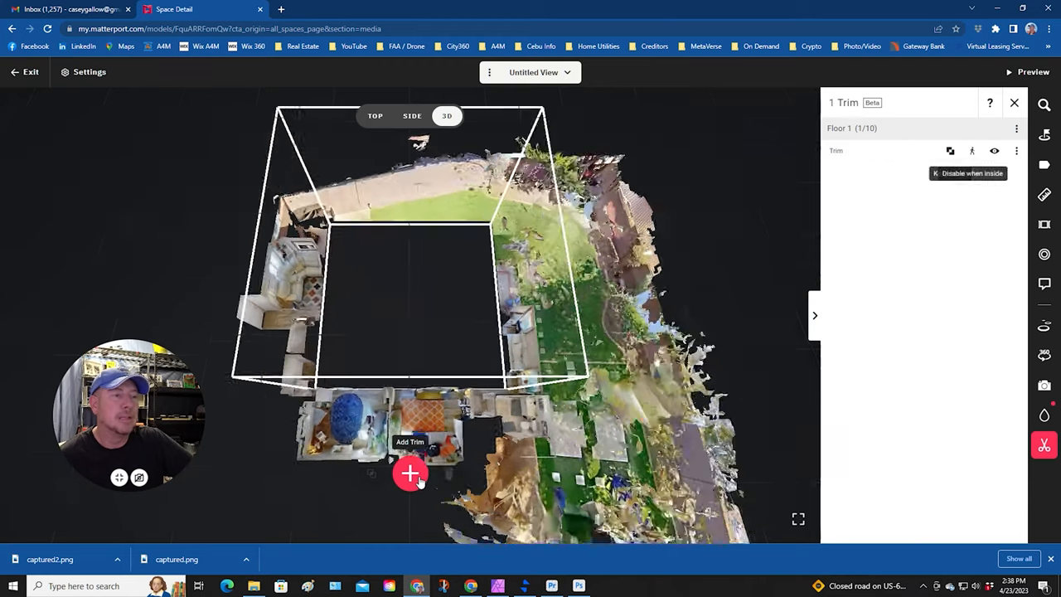
{"action": "left_click", "coordinate": [411, 474]}
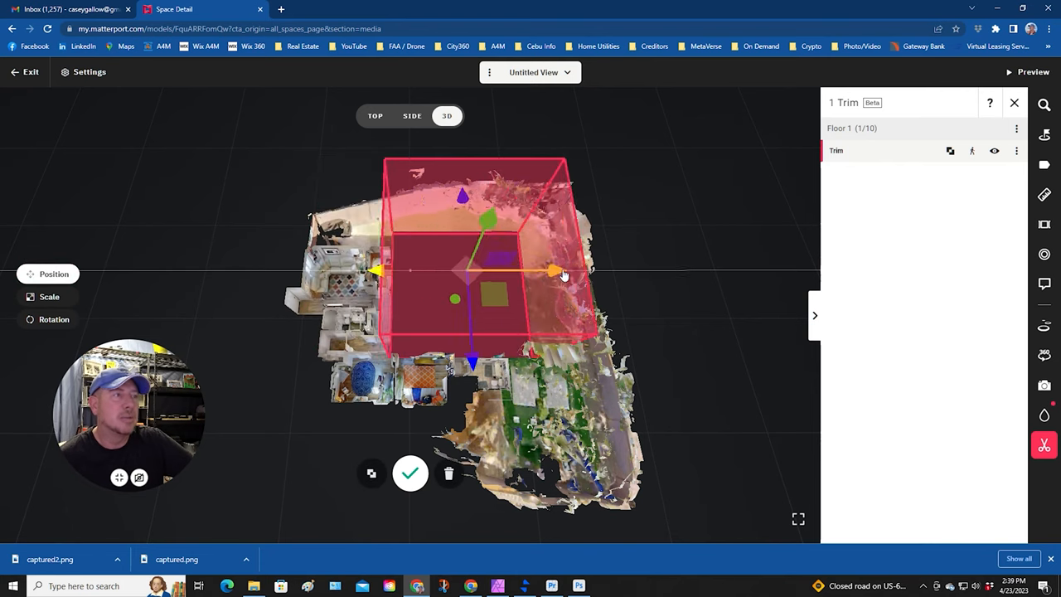
Replace the misplaced trim box by deleting it and adding a fresh one on Floor 1
{"action": "left_click_drag", "start_coordinate": [563, 273], "coordinate": [687, 348]}
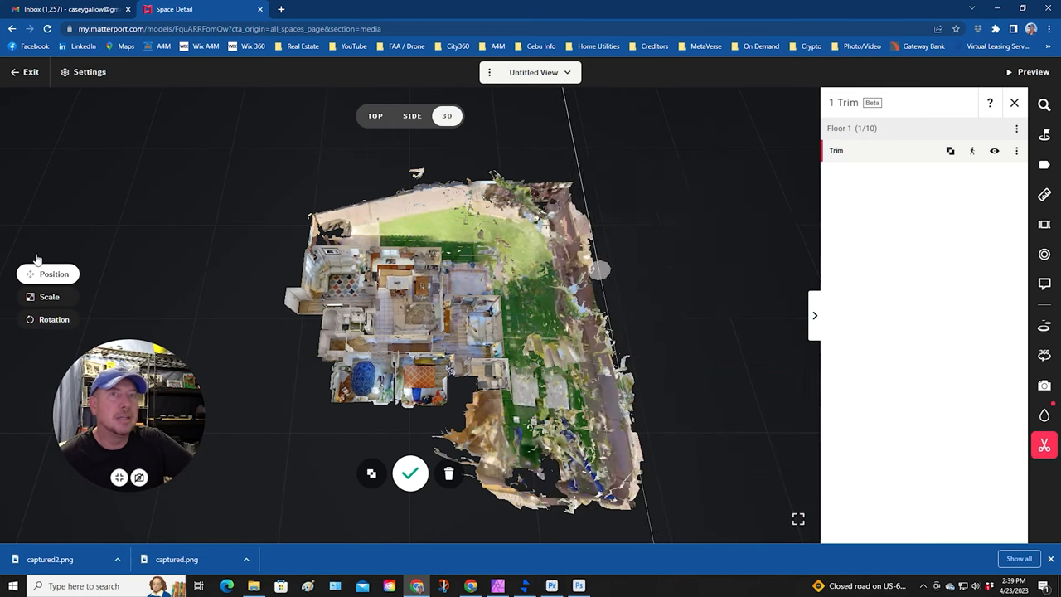
{"action": "left_click", "coordinate": [50, 295]}
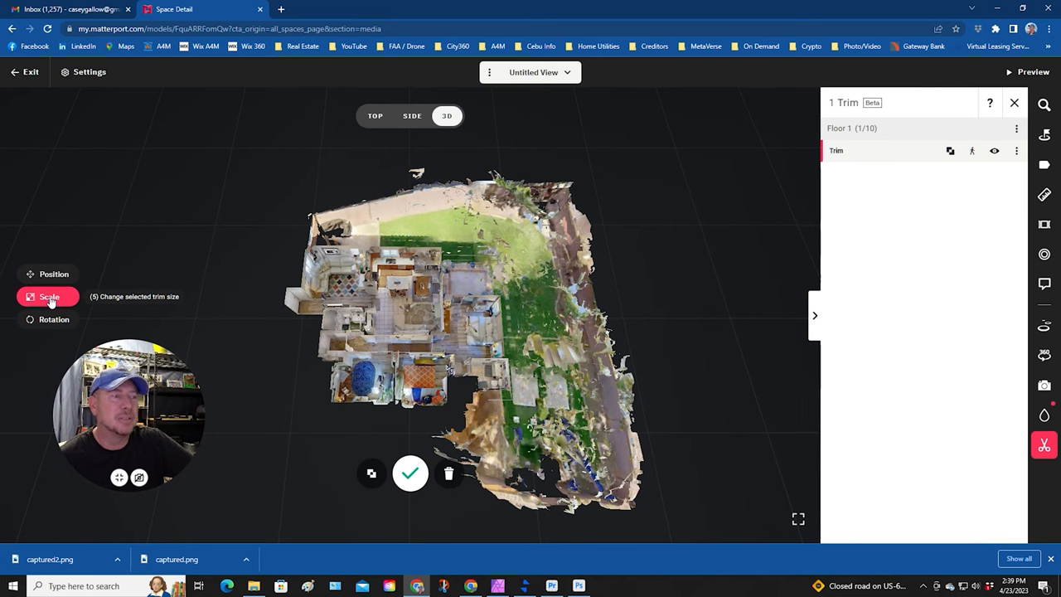
{"action": "left_click", "coordinate": [50, 296]}
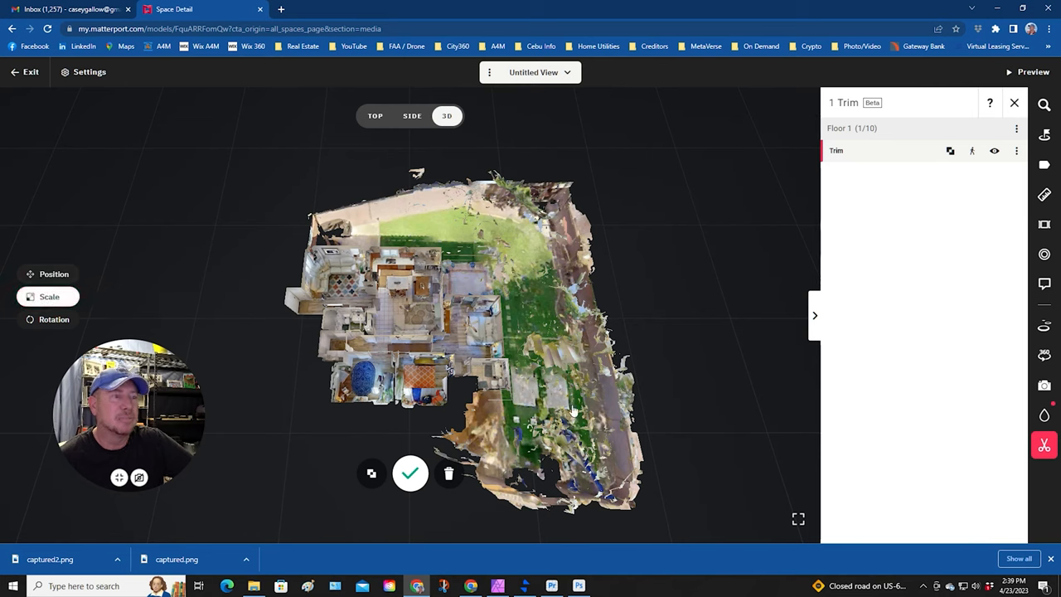
{"action": "left_click", "coordinate": [447, 474]}
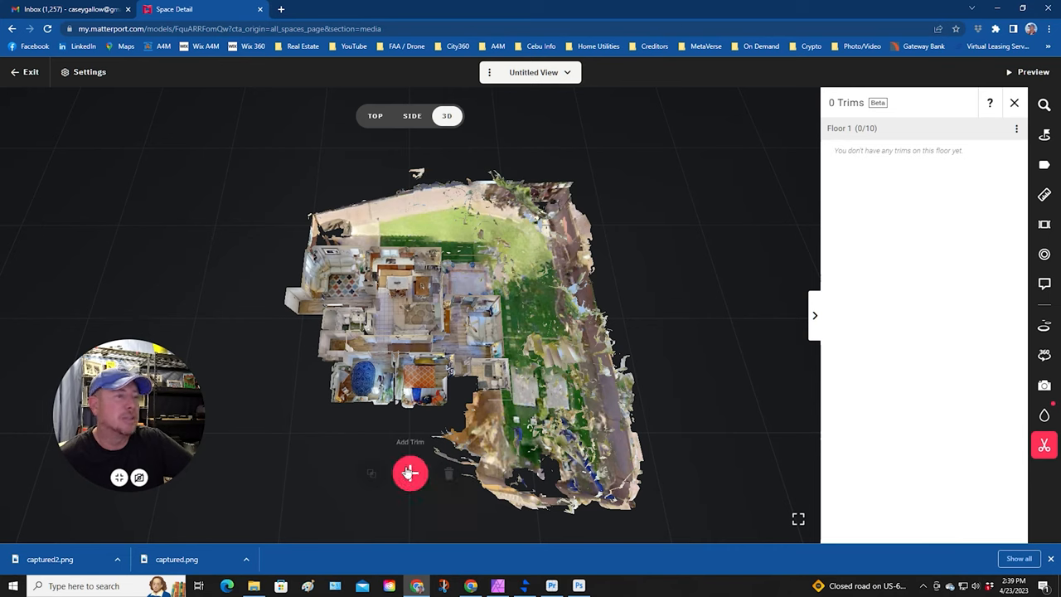
{"action": "left_click", "coordinate": [409, 472]}
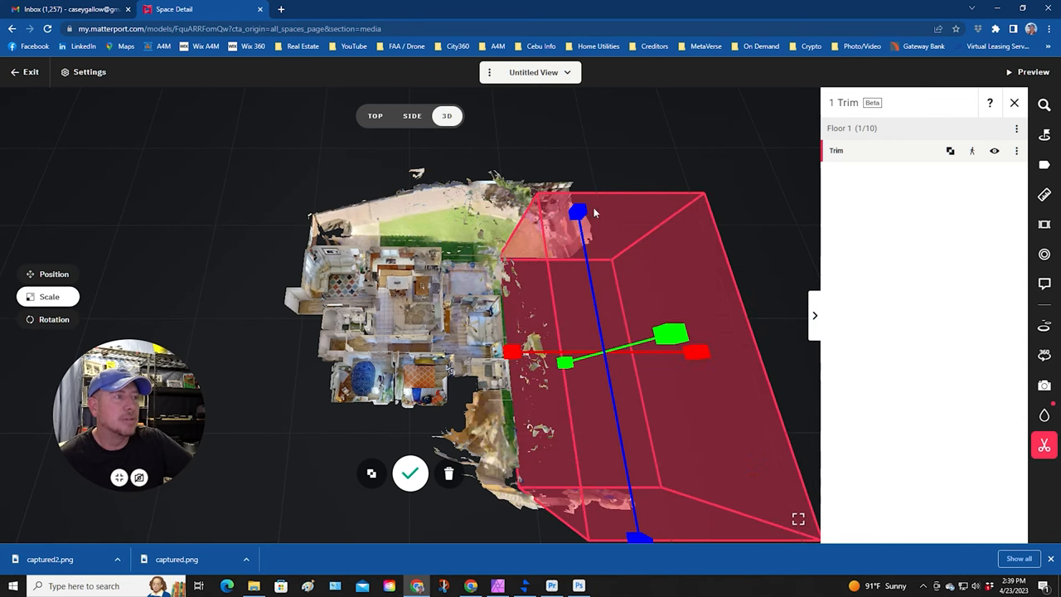
Stretch the new trim box taller so it covers the yard along the property's right side
{"action": "left_click_drag", "start_coordinate": [579, 212], "coordinate": [564, 130]}
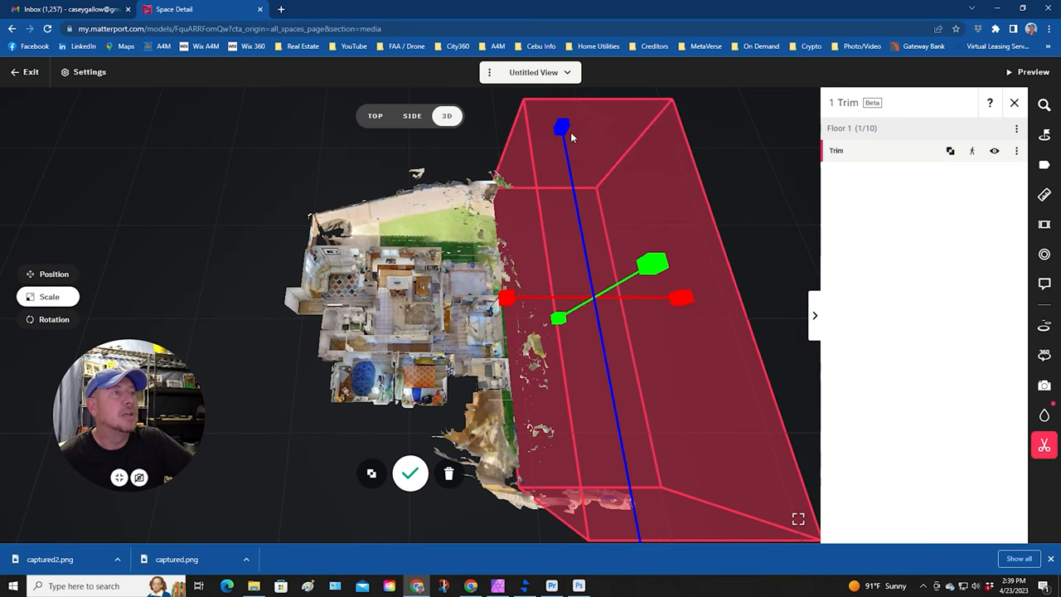
Slide the first trim box onto the yard-edge clutter against the property's side and apply it
{"action": "left_click", "coordinate": [411, 474]}
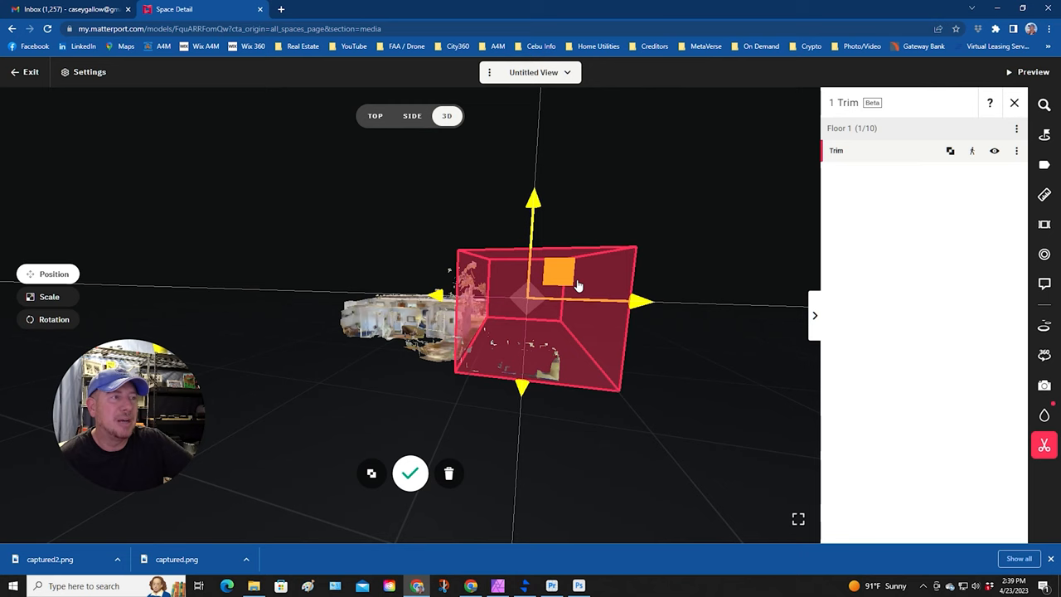
{"action": "left_click", "coordinate": [48, 273]}
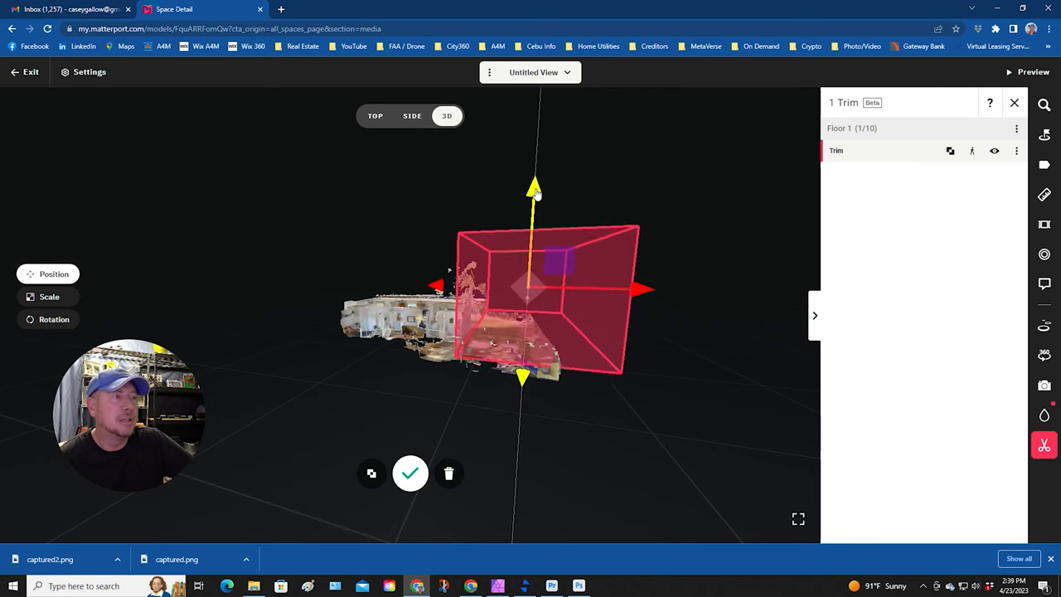
{"action": "left_click_drag", "start_coordinate": [534, 184], "coordinate": [537, 170]}
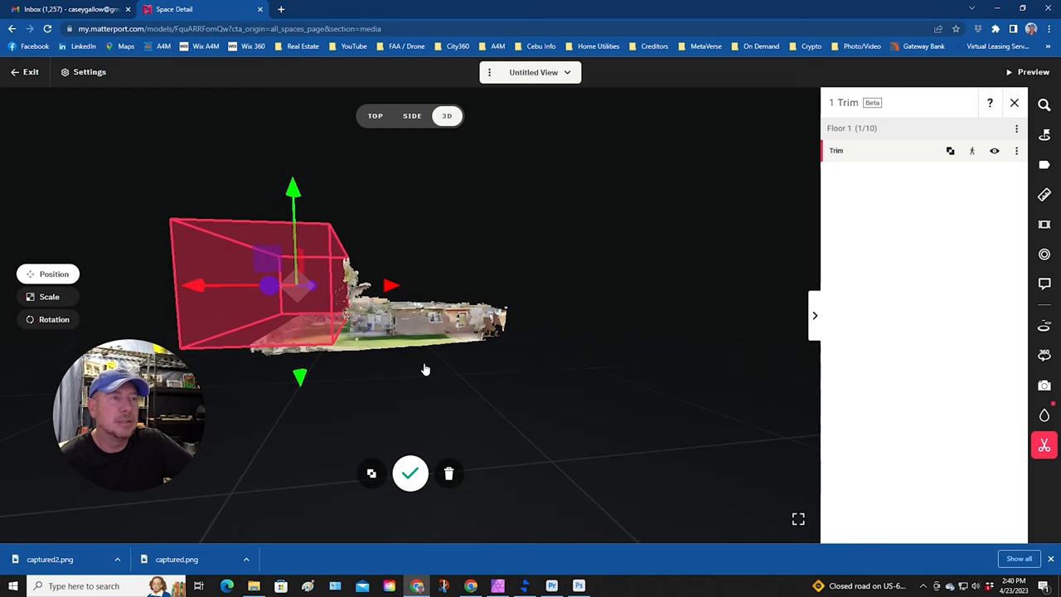
{"action": "left_click_drag", "start_coordinate": [425, 368], "coordinate": [403, 428]}
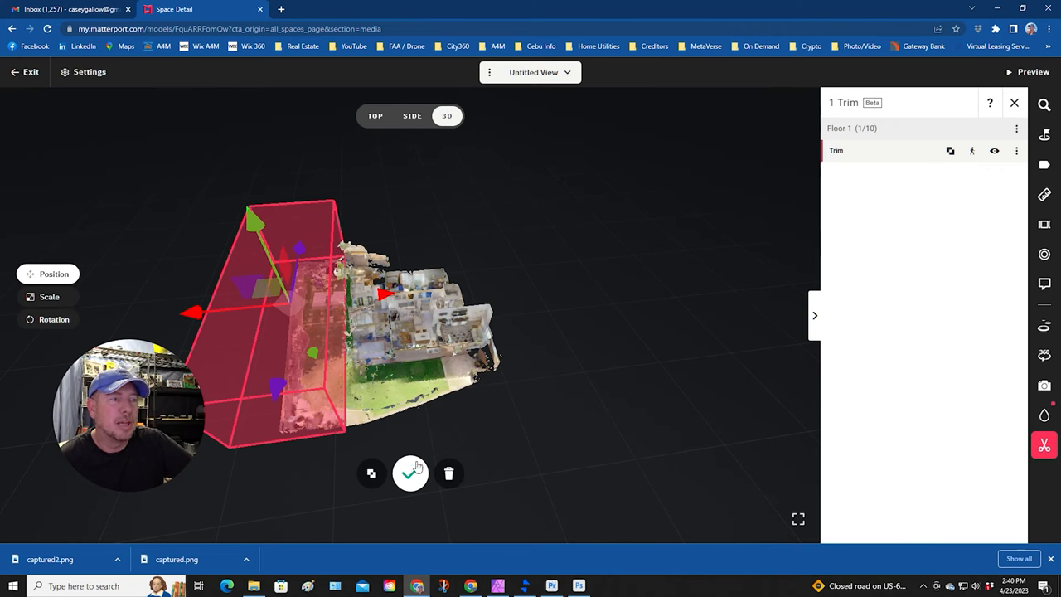
{"action": "left_click", "coordinate": [411, 473]}
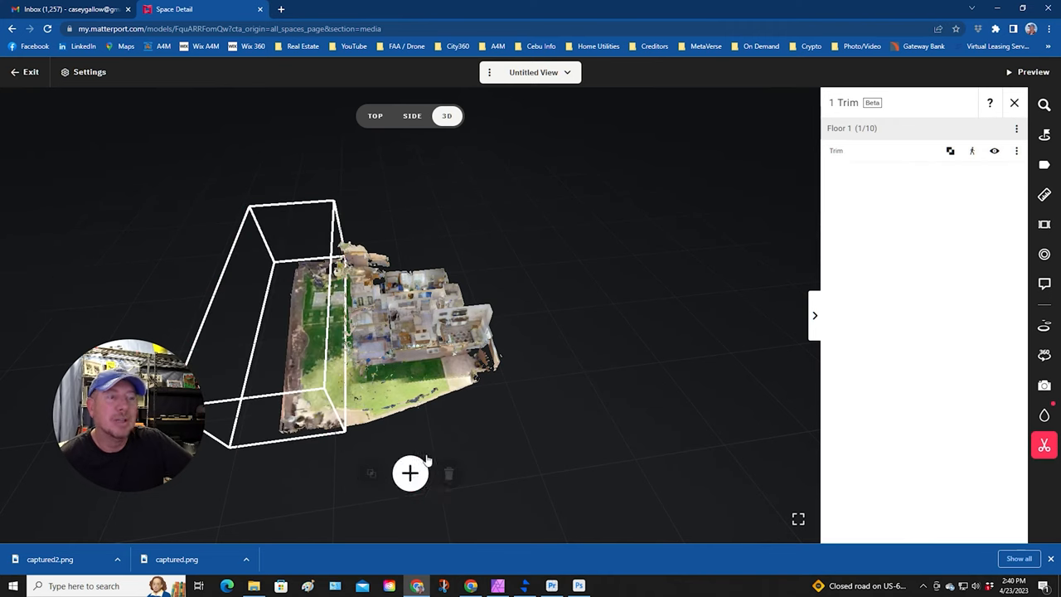
Add a second trim box, shift it over more outdoor clutter, and apply it
{"action": "left_click", "coordinate": [411, 474]}
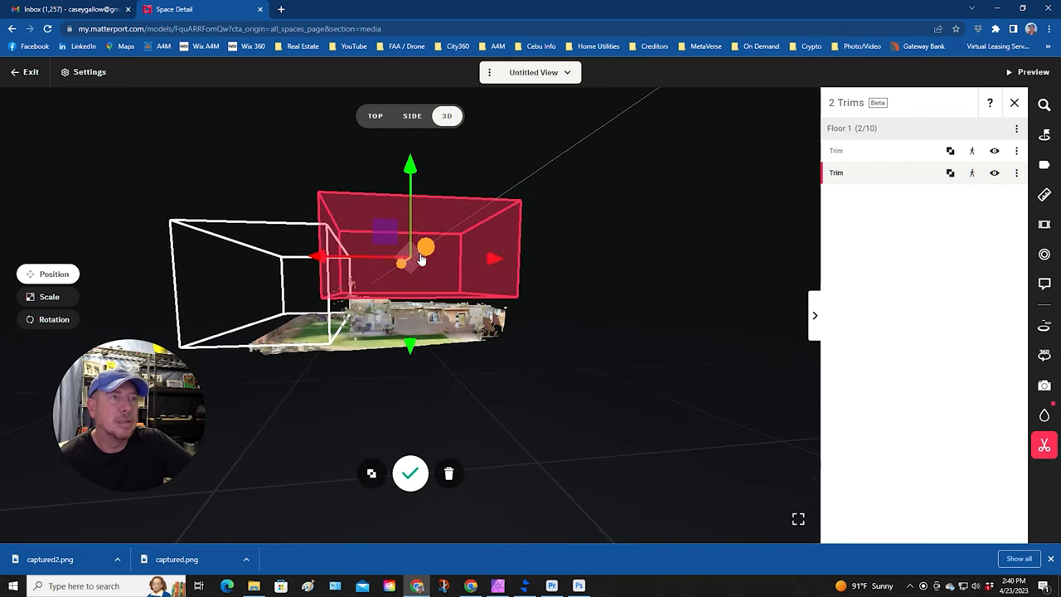
{"action": "left_click_drag", "start_coordinate": [424, 249], "coordinate": [299, 258]}
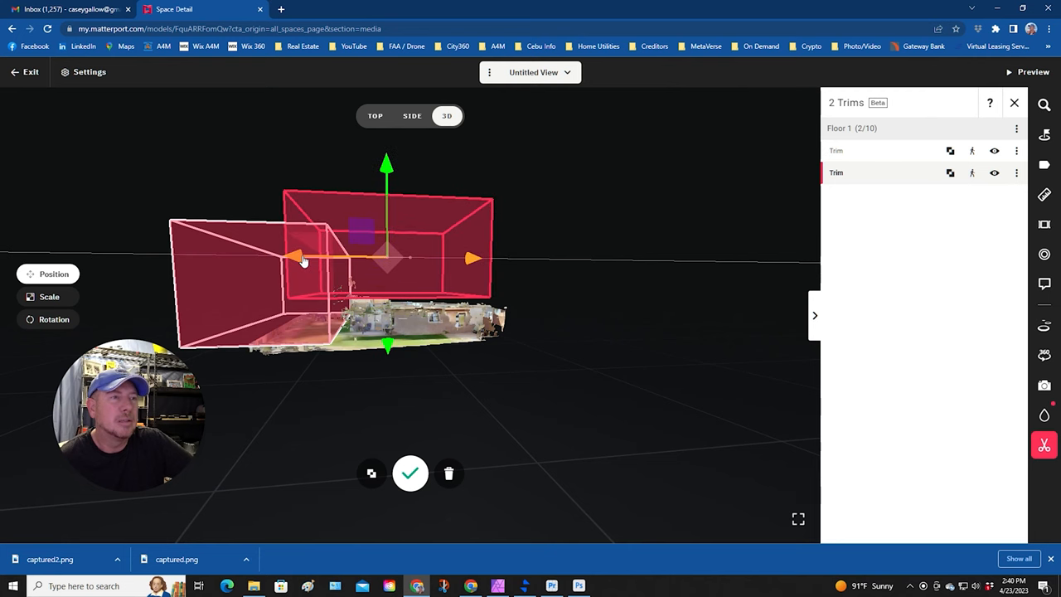
{"action": "left_click_drag", "start_coordinate": [331, 265], "coordinate": [491, 352]}
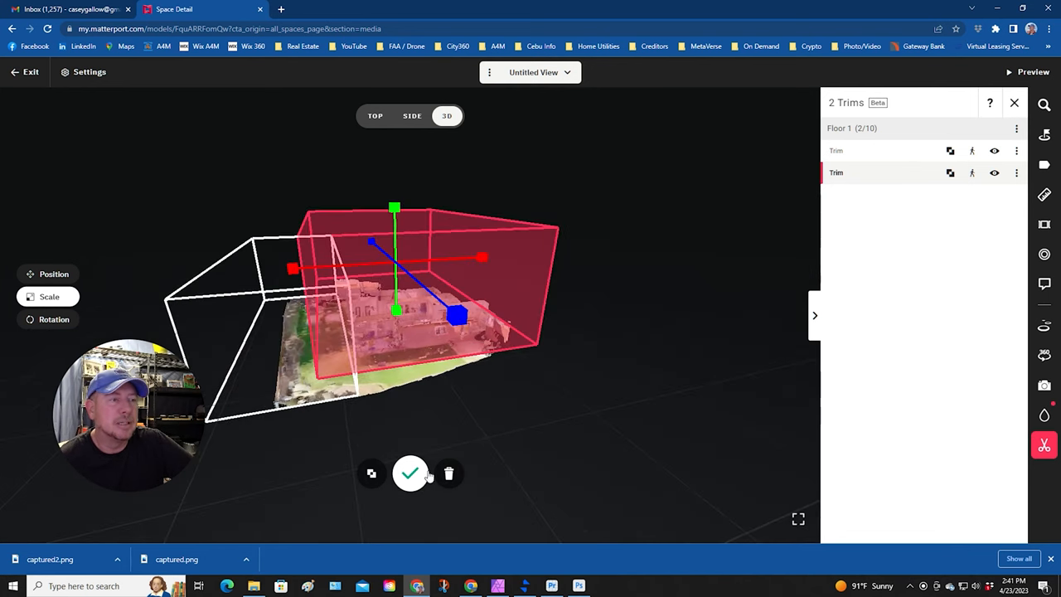
{"action": "left_click", "coordinate": [411, 473]}
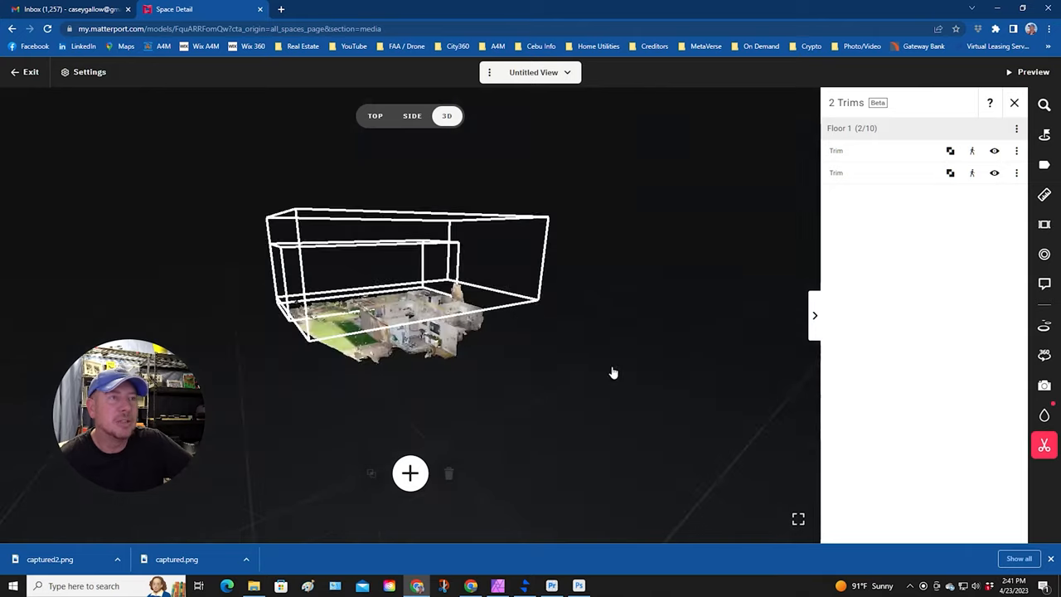
Add and apply a third and a fourth trim box, bringing Floor 1 to four trims
{"action": "left_click_drag", "start_coordinate": [613, 373], "coordinate": [440, 374]}
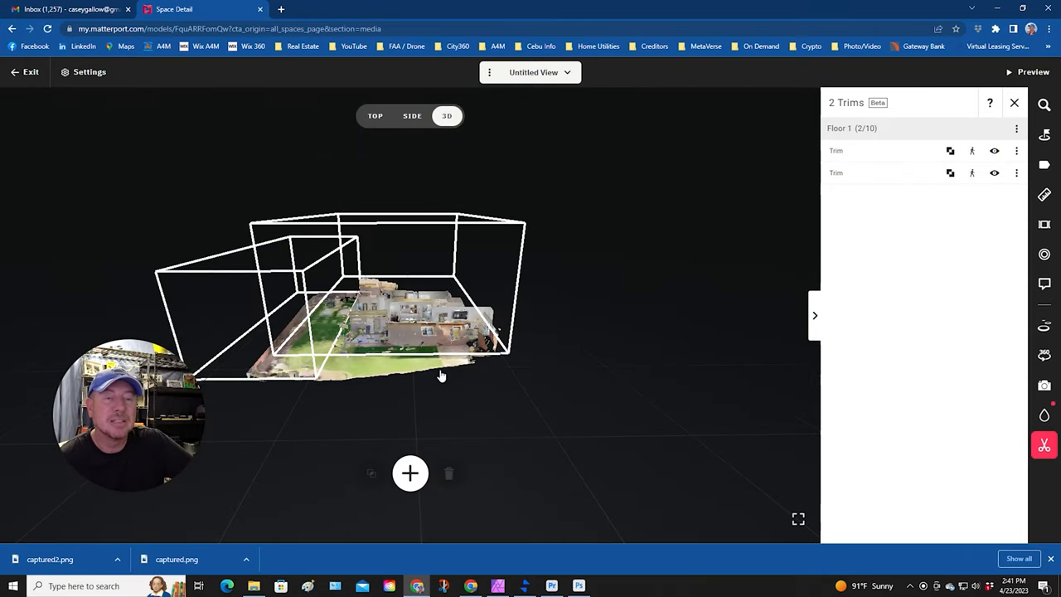
{"action": "mouse_move", "coordinate": [445, 371]}
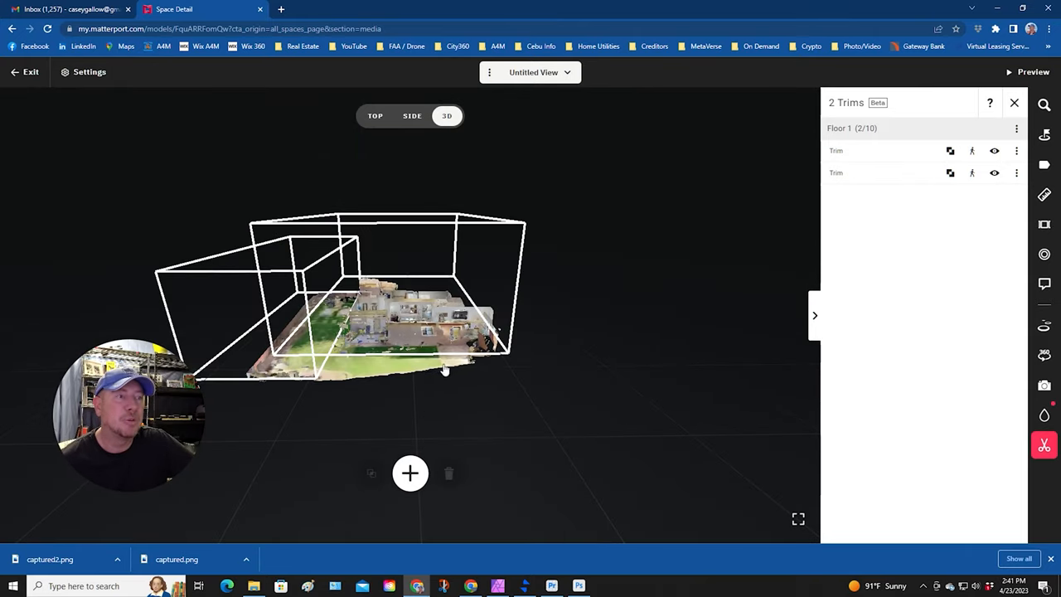
{"action": "mouse_move", "coordinate": [412, 472]}
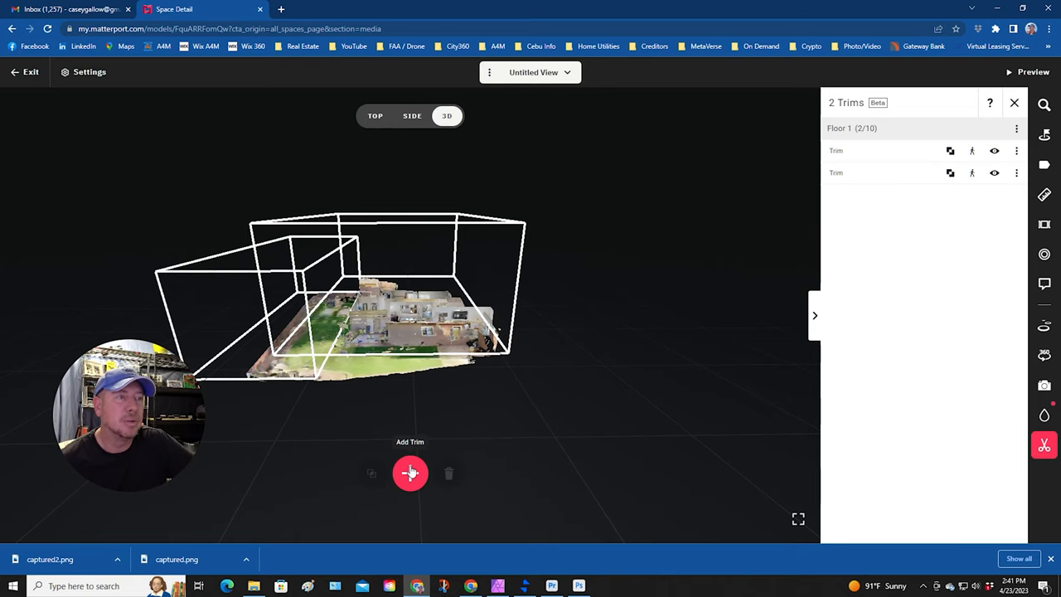
{"action": "left_click", "coordinate": [410, 472]}
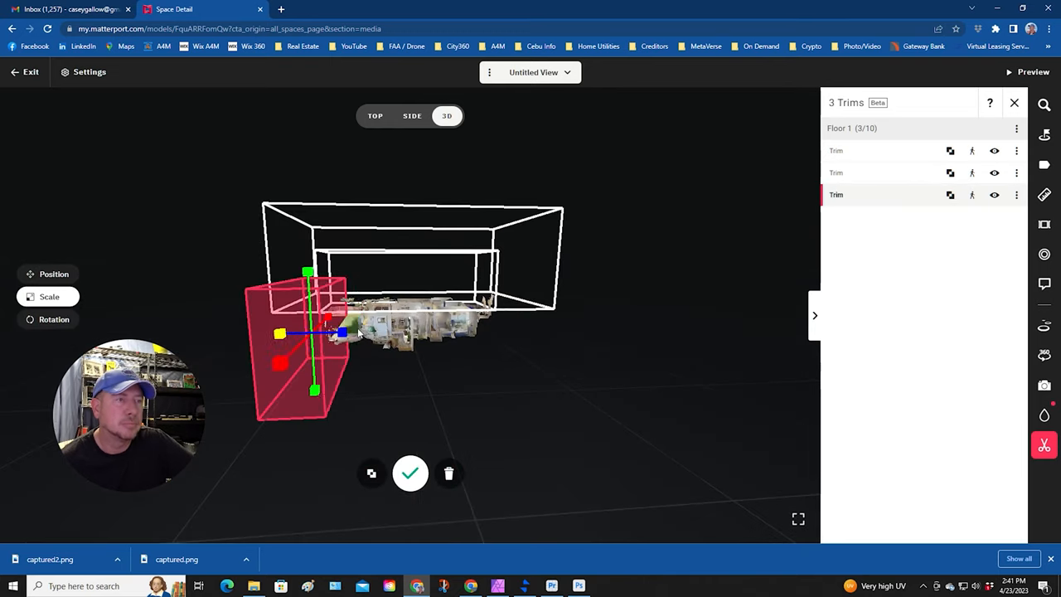
{"action": "left_click", "coordinate": [411, 474]}
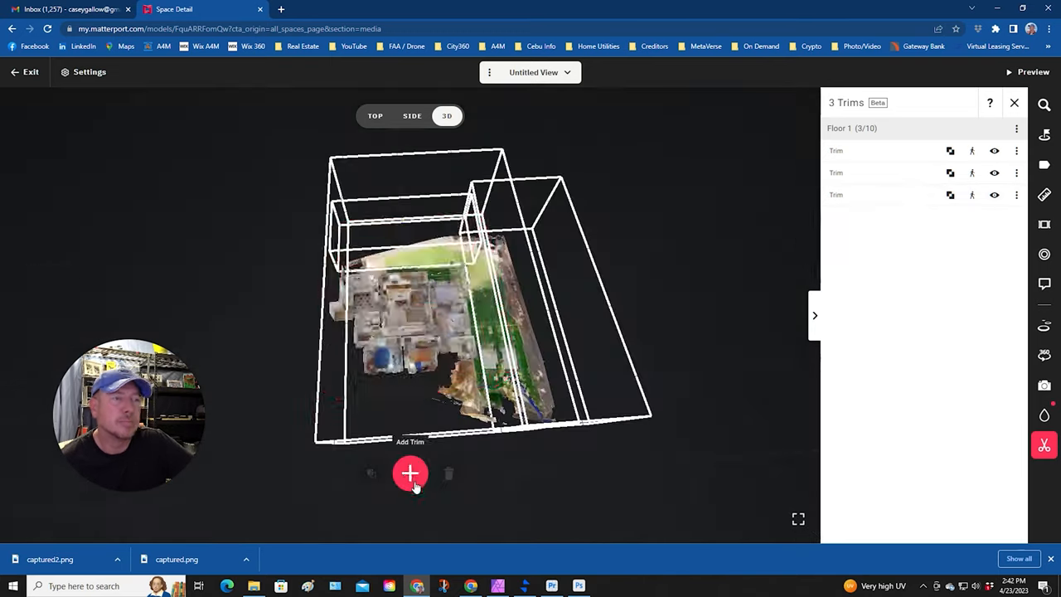
{"action": "left_click", "coordinate": [411, 474]}
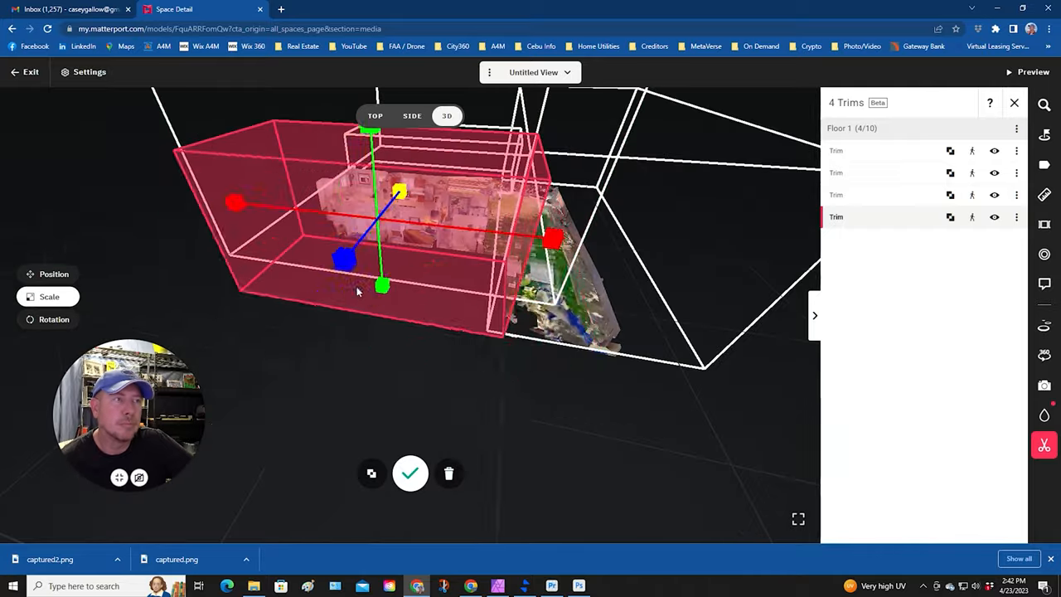
{"action": "left_click", "coordinate": [412, 472]}
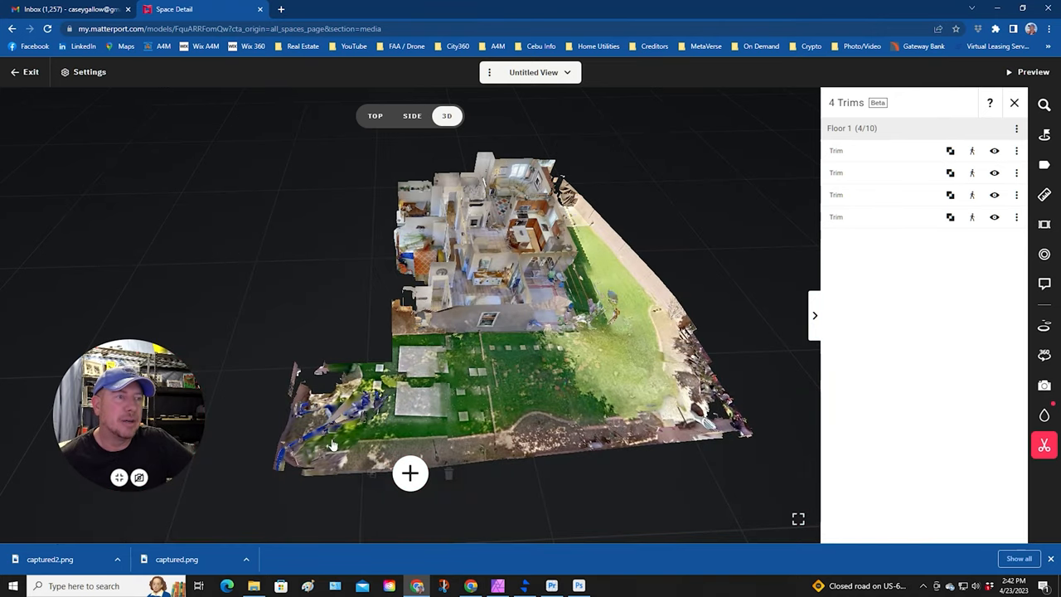
{"action": "mouse_move", "coordinate": [396, 383]}
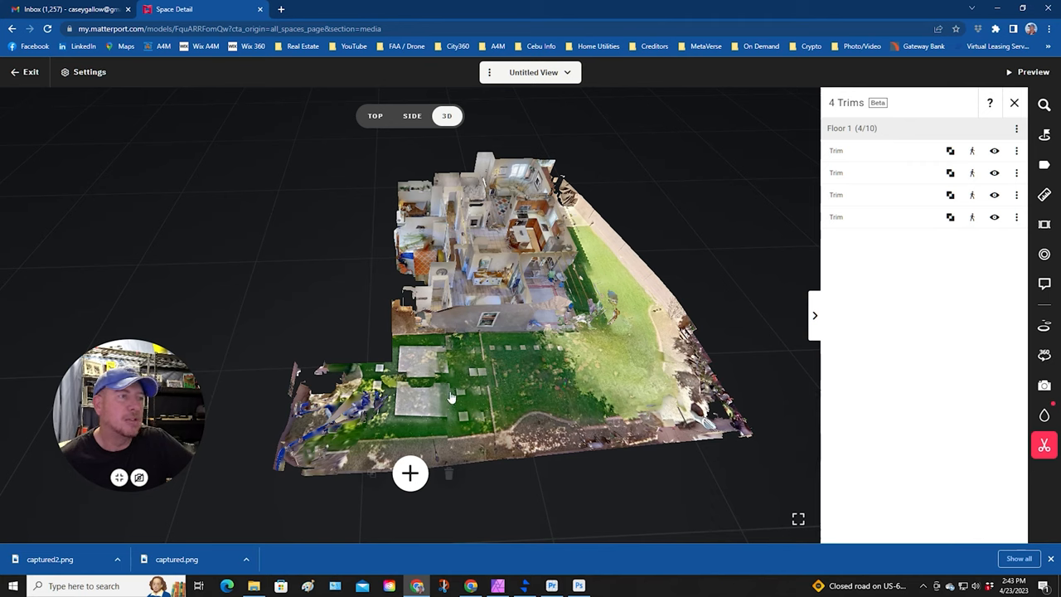
{"action": "mouse_move", "coordinate": [410, 473]}
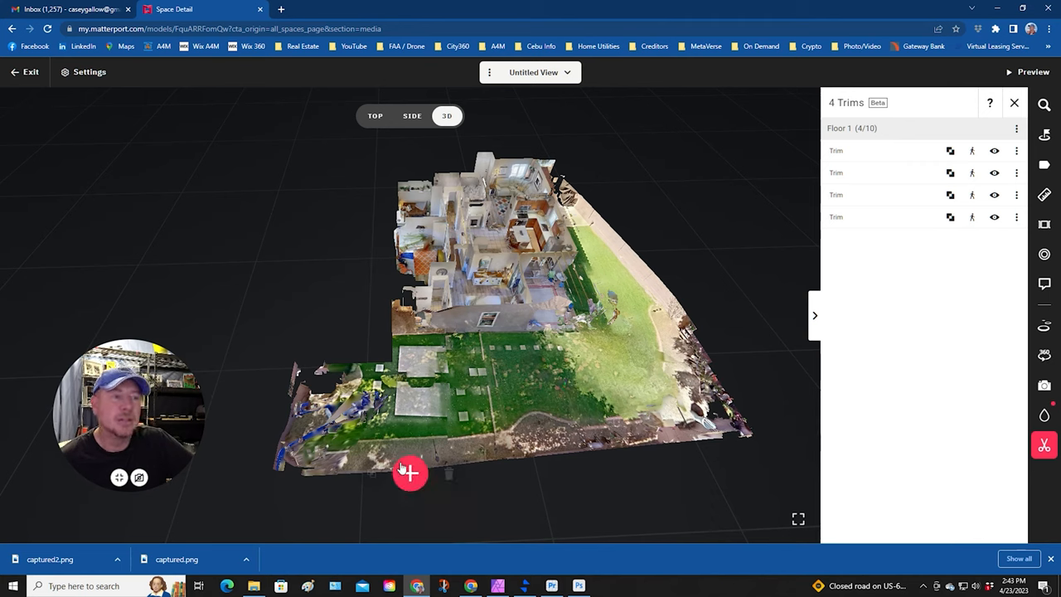
{"action": "mouse_move", "coordinate": [421, 439]}
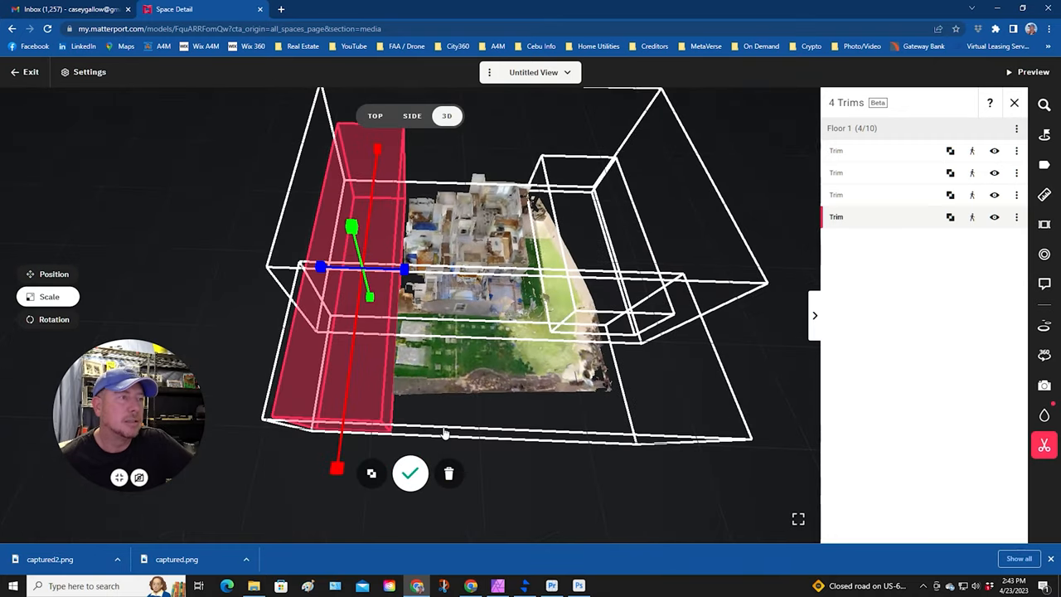
Apply the fourth trim reshaped into a tall slab along the model's side
{"action": "left_click", "coordinate": [411, 473]}
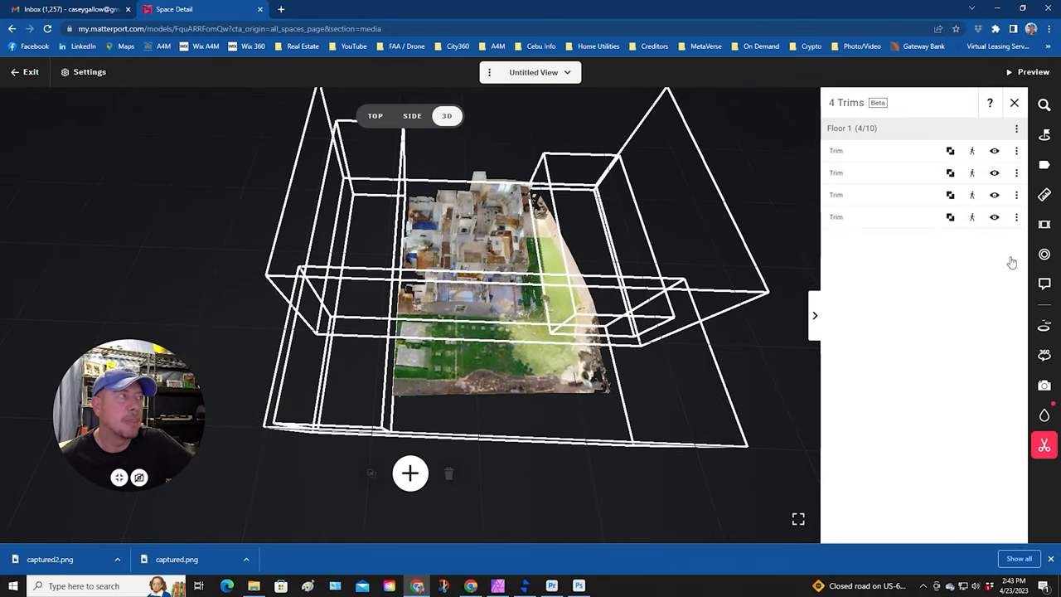
Preview the tour and step from the trimmed dollhouse into the kitchen and living room walkthrough
{"action": "left_click", "coordinate": [1031, 73]}
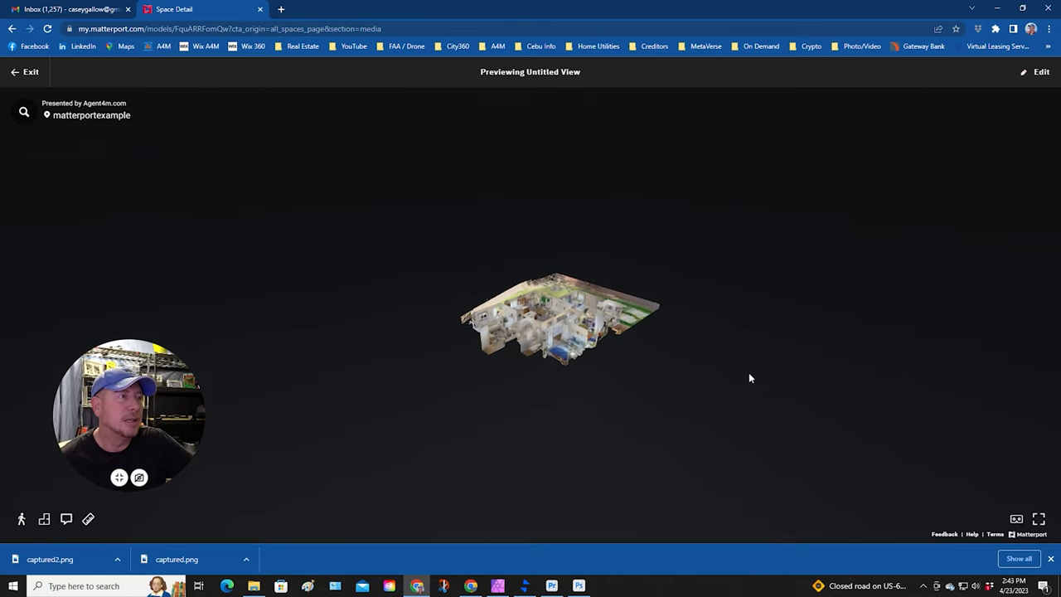
{"action": "left_click", "coordinate": [560, 319]}
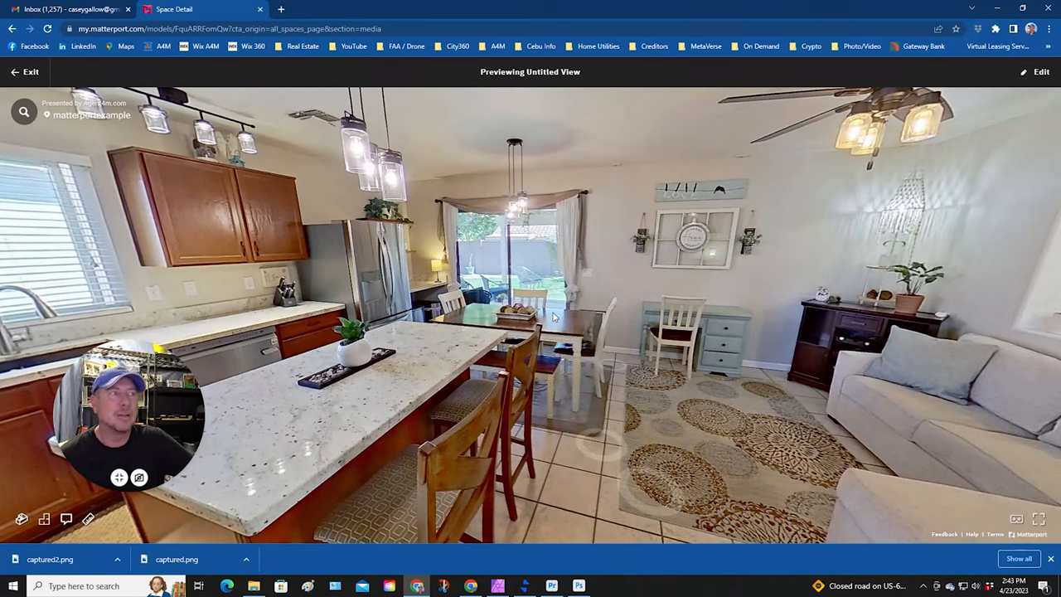
{"action": "left_click", "coordinate": [594, 450]}
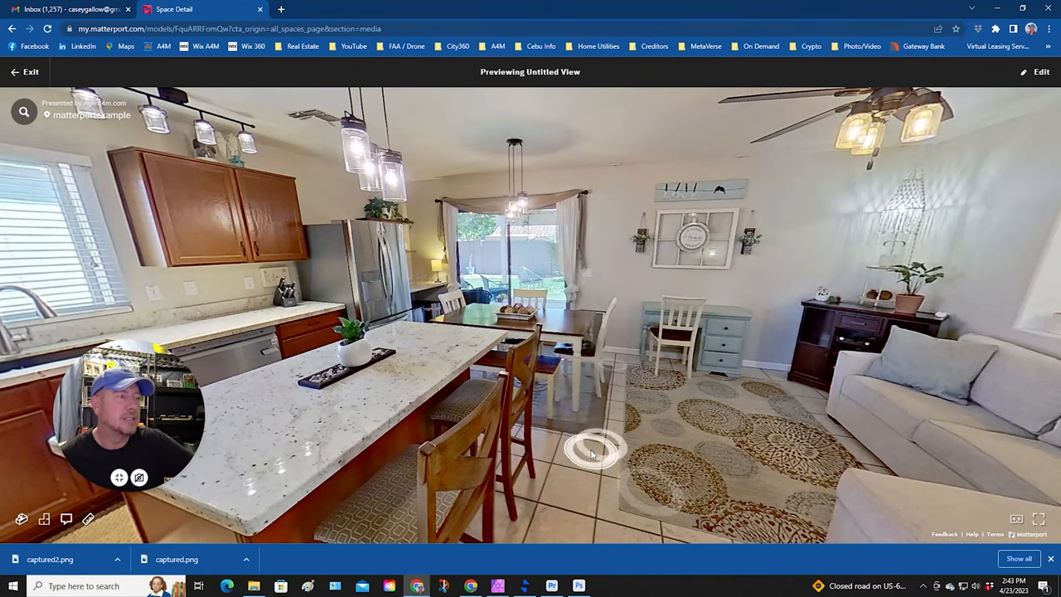